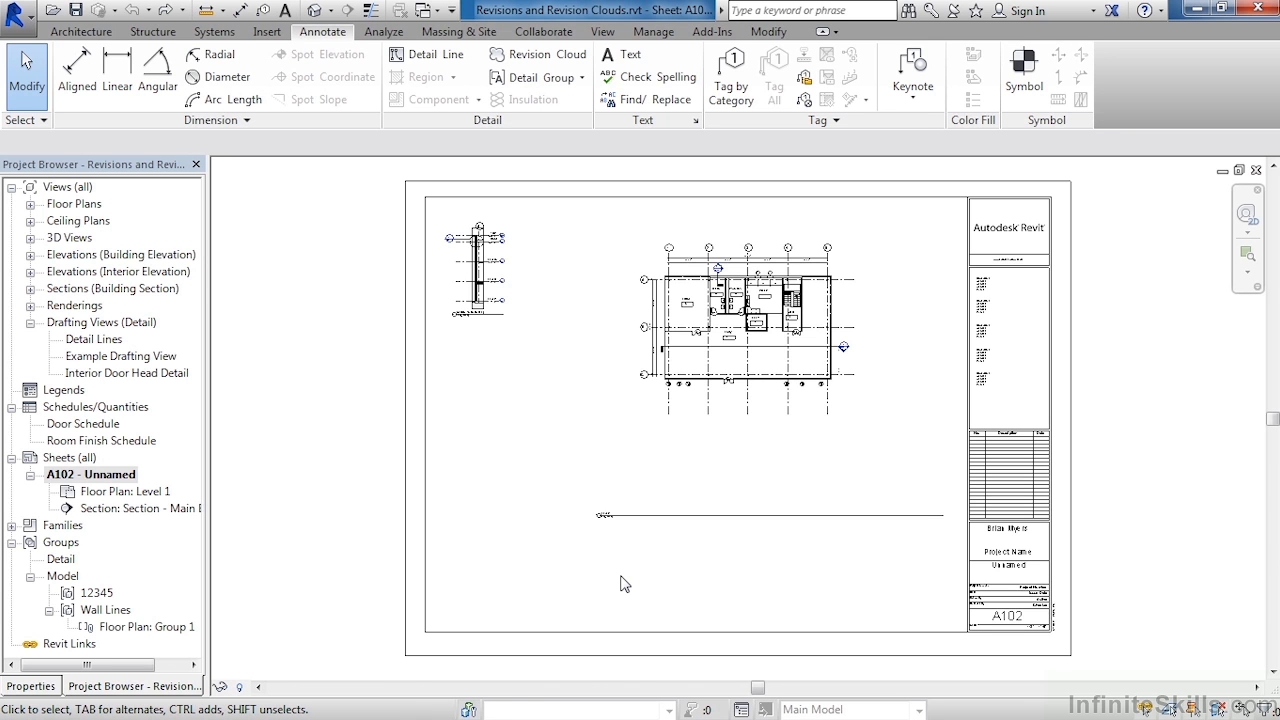
mouse_move(505, 386)
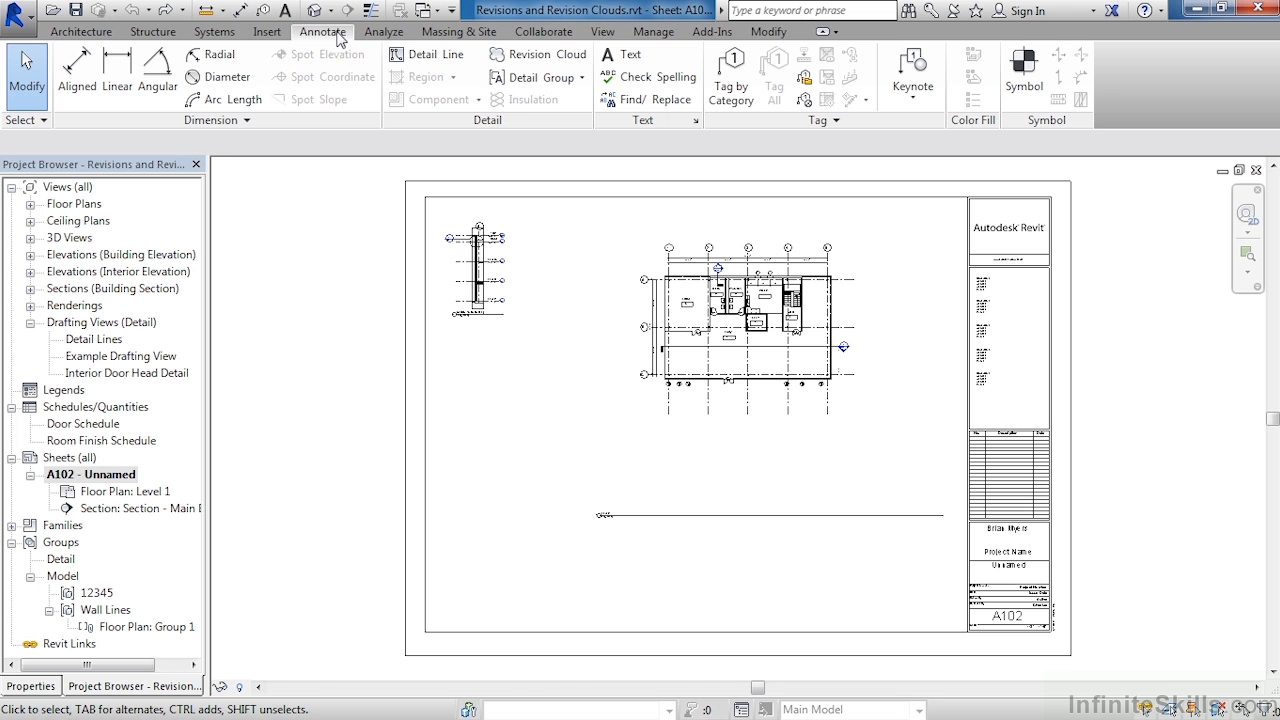
mouse_move(538, 54)
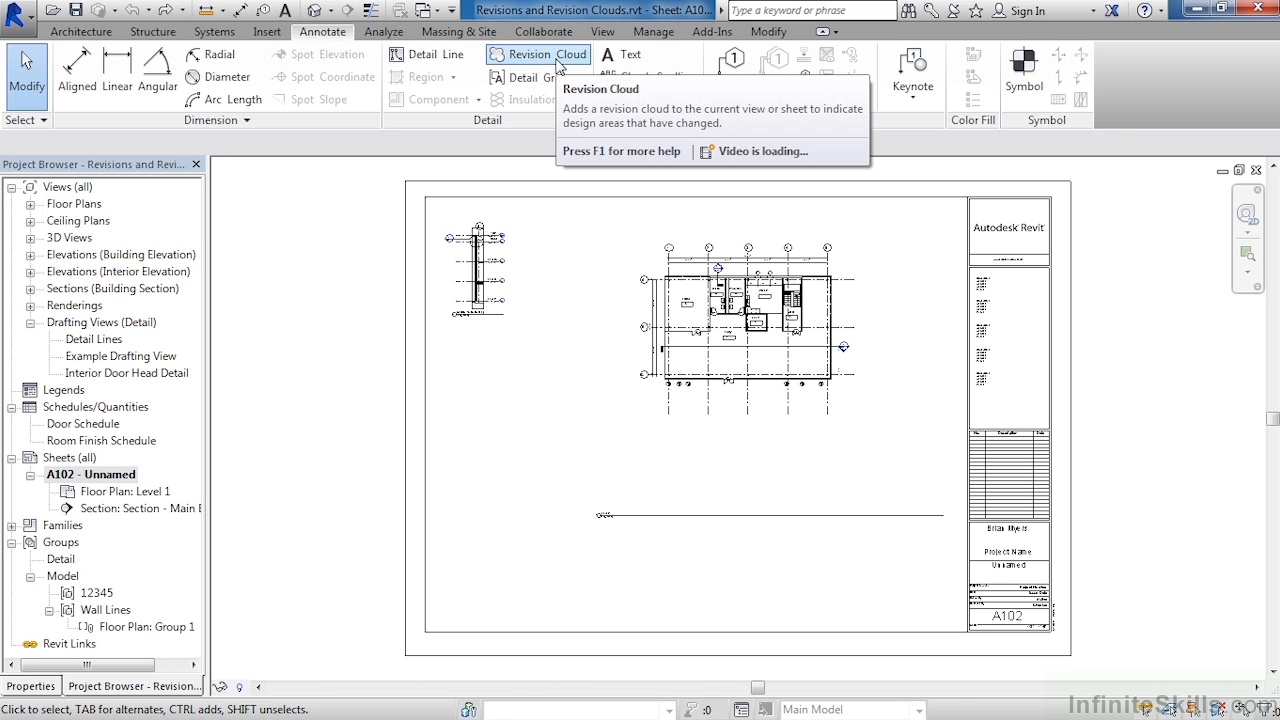
Start a revision cloud with the Rectangle tool around the upper-left section detail.
click(538, 54)
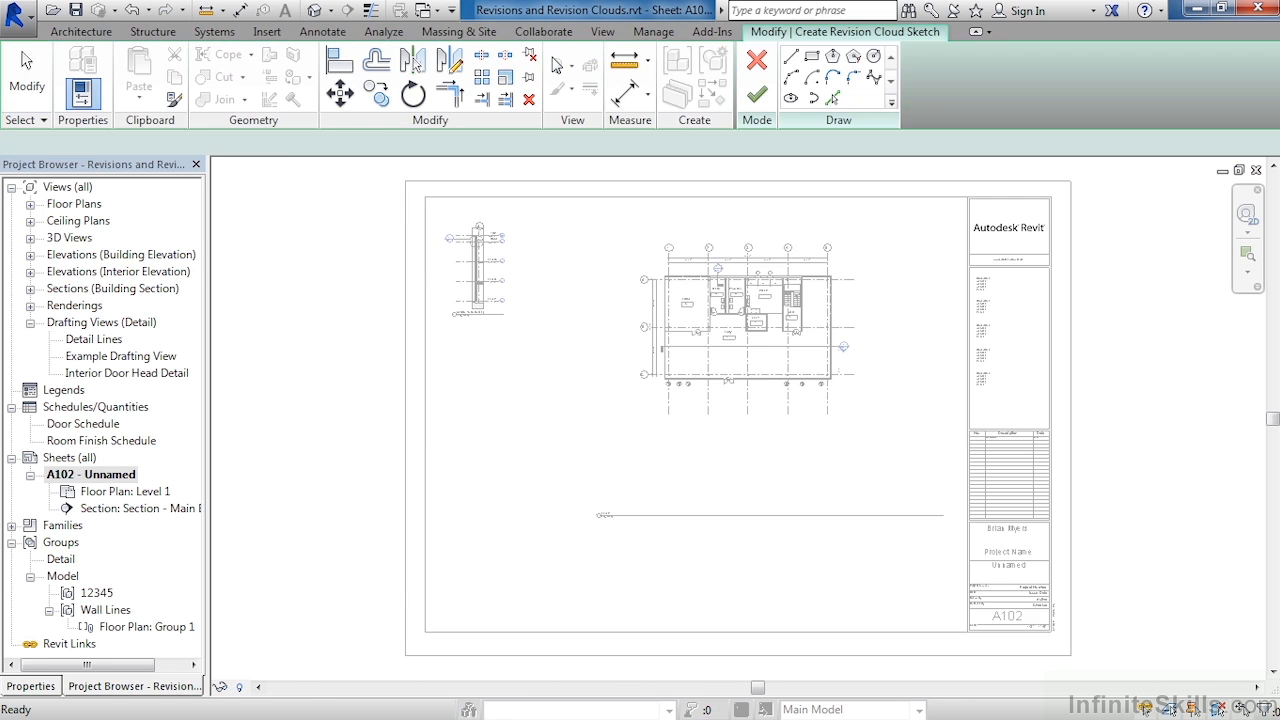
click(812, 57)
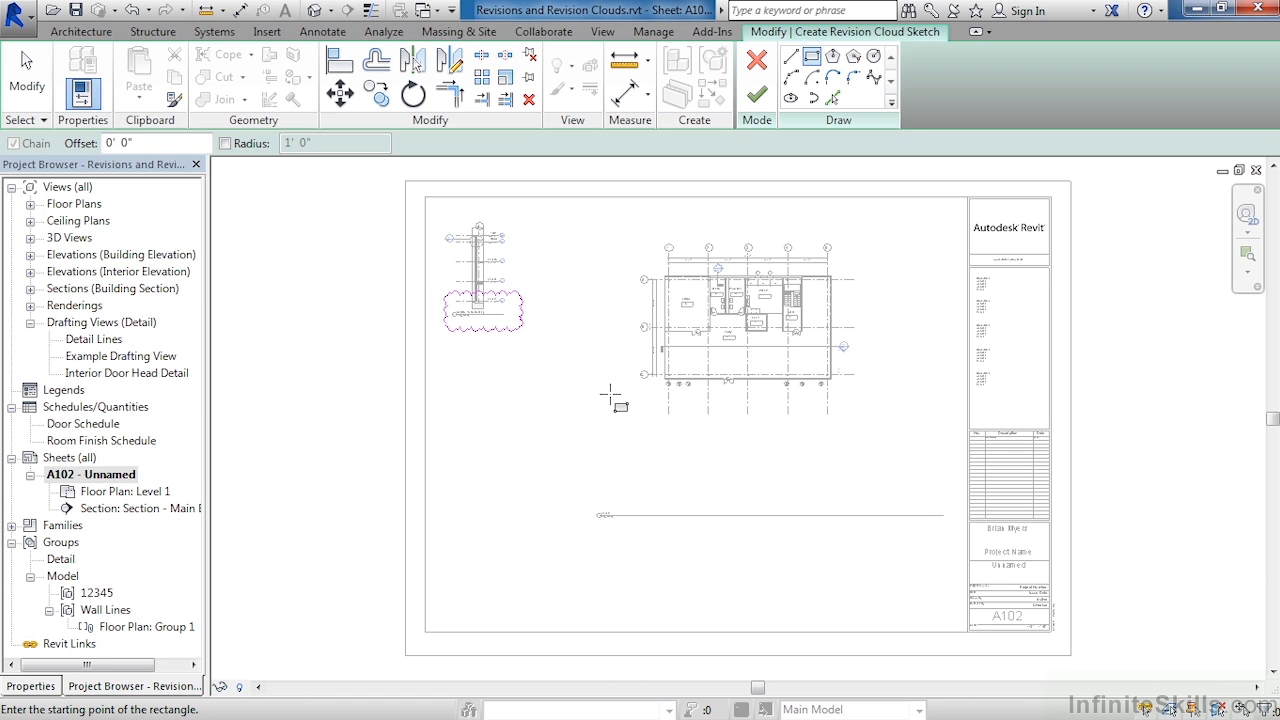
mouse_move(490, 328)
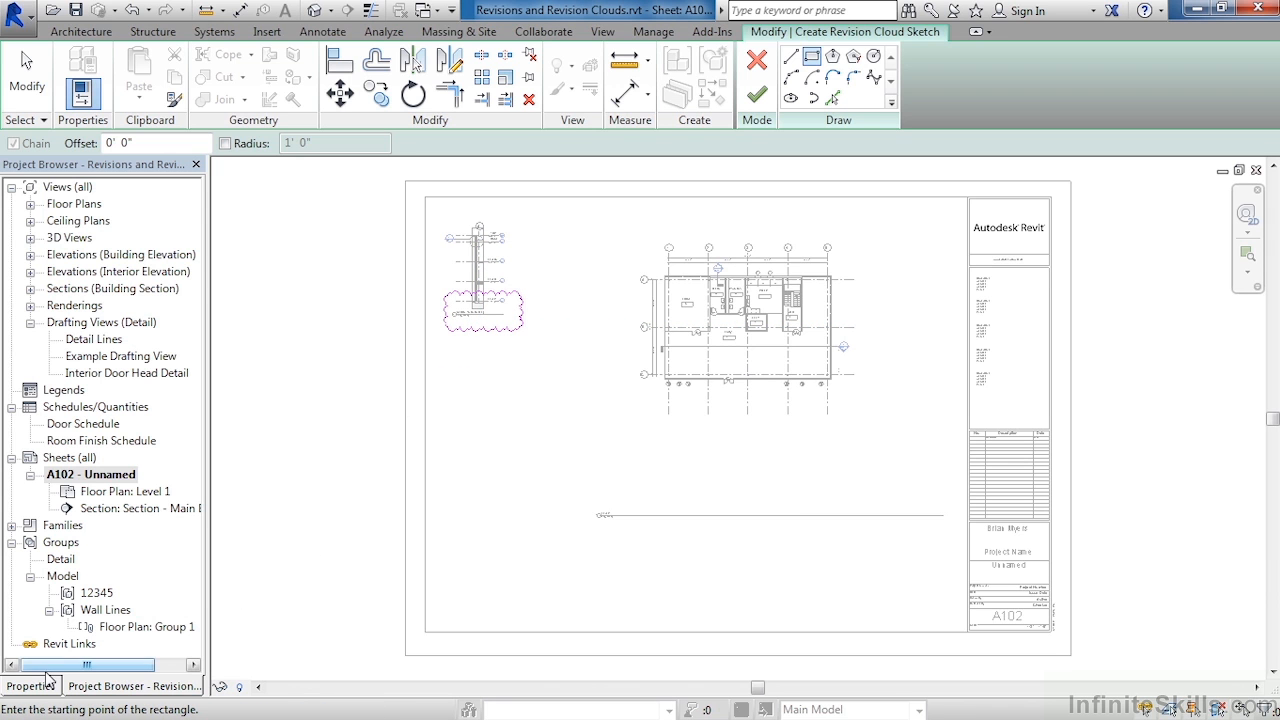
Show the cloud's properties, confirming Seq. 1 - Revision 1.
click(30, 686)
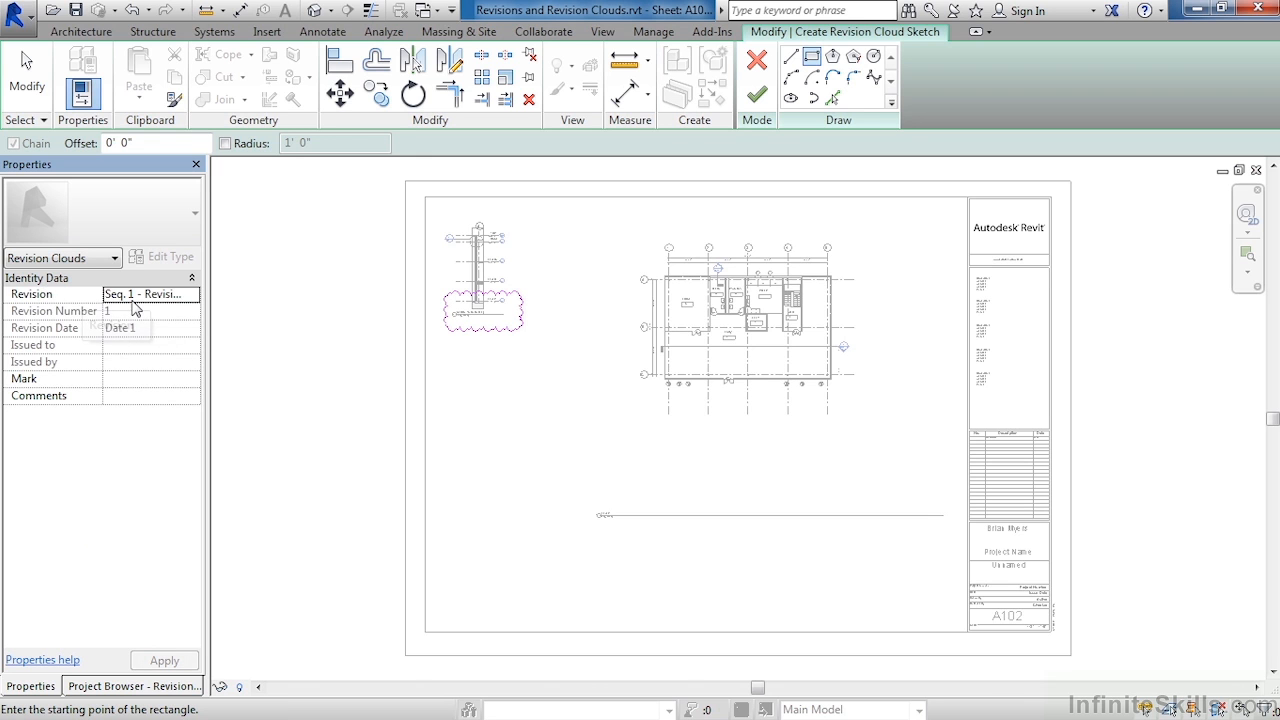
mouse_move(105, 323)
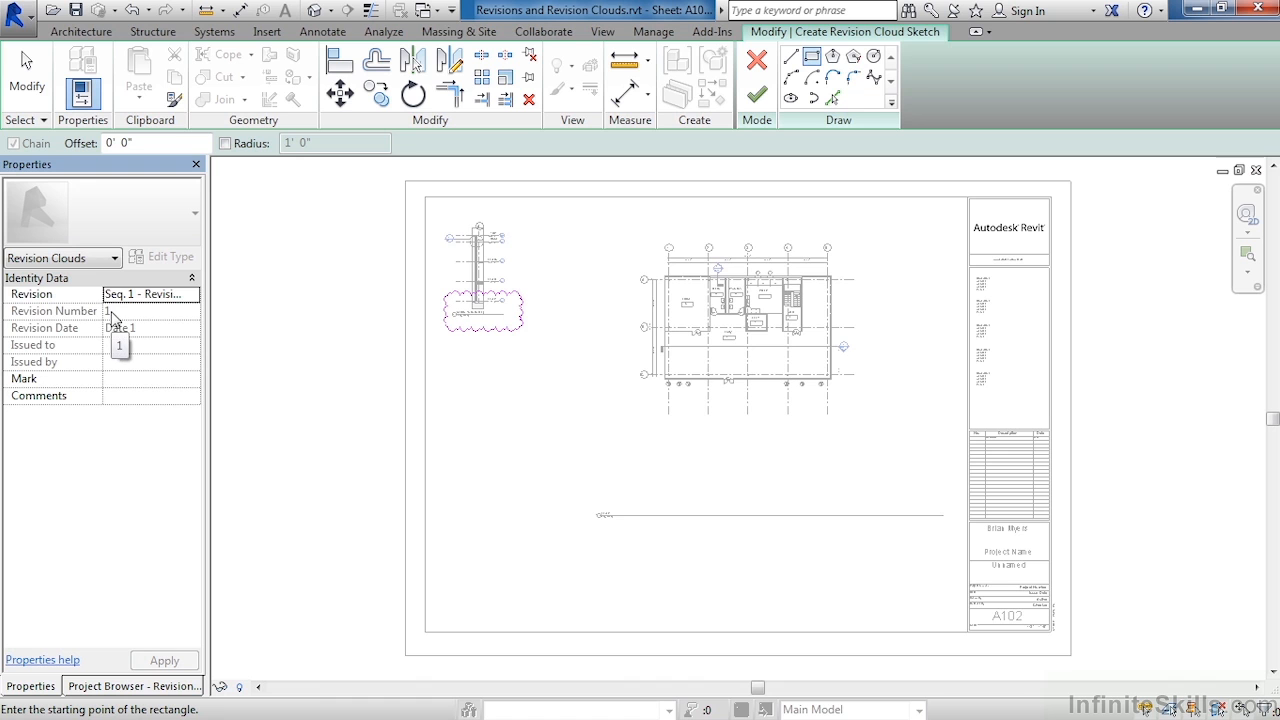
mouse_move(112, 349)
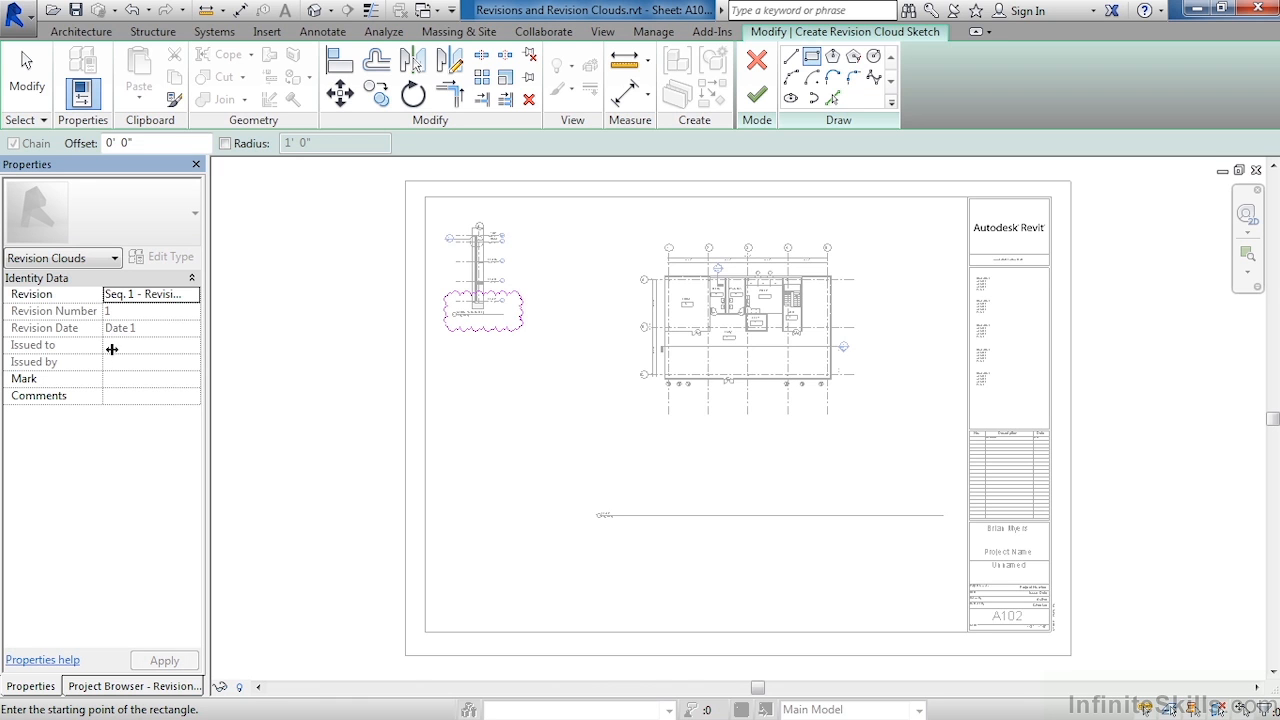
mouse_move(120, 337)
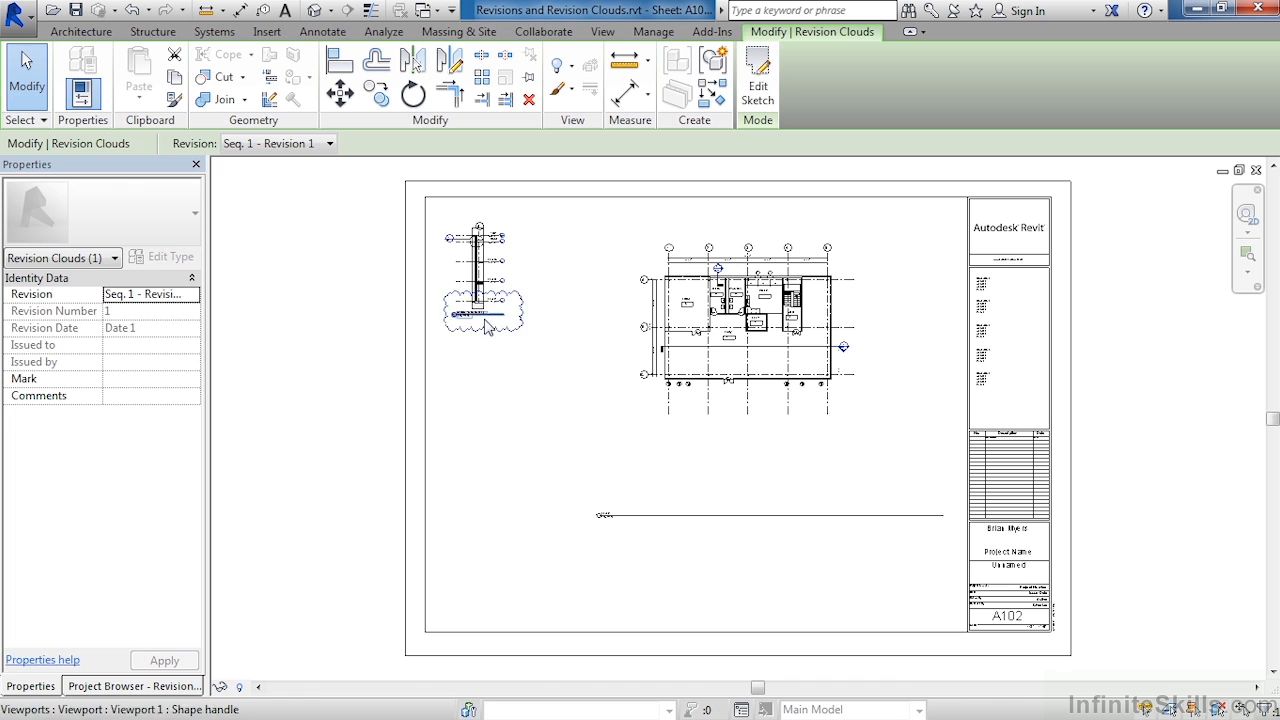
Deselect the finished cloud to view the schedule listing revision 1, Date 1.
click(1101, 450)
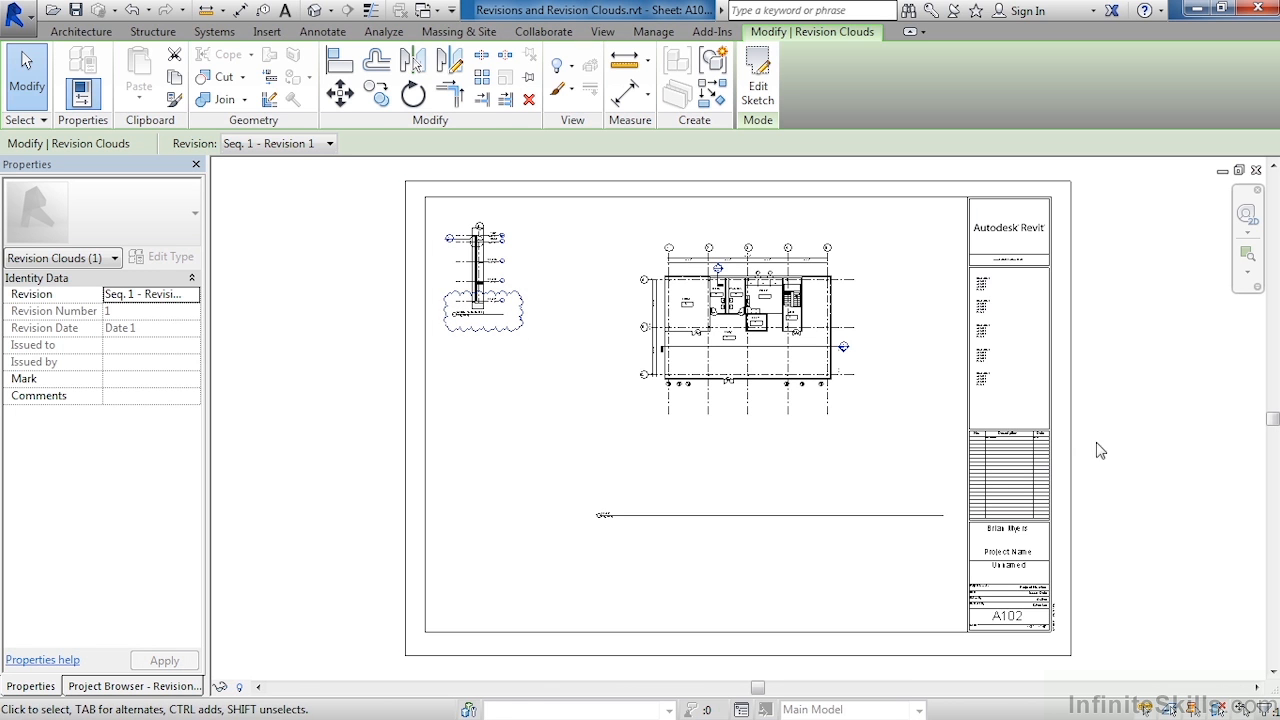
click(322, 31)
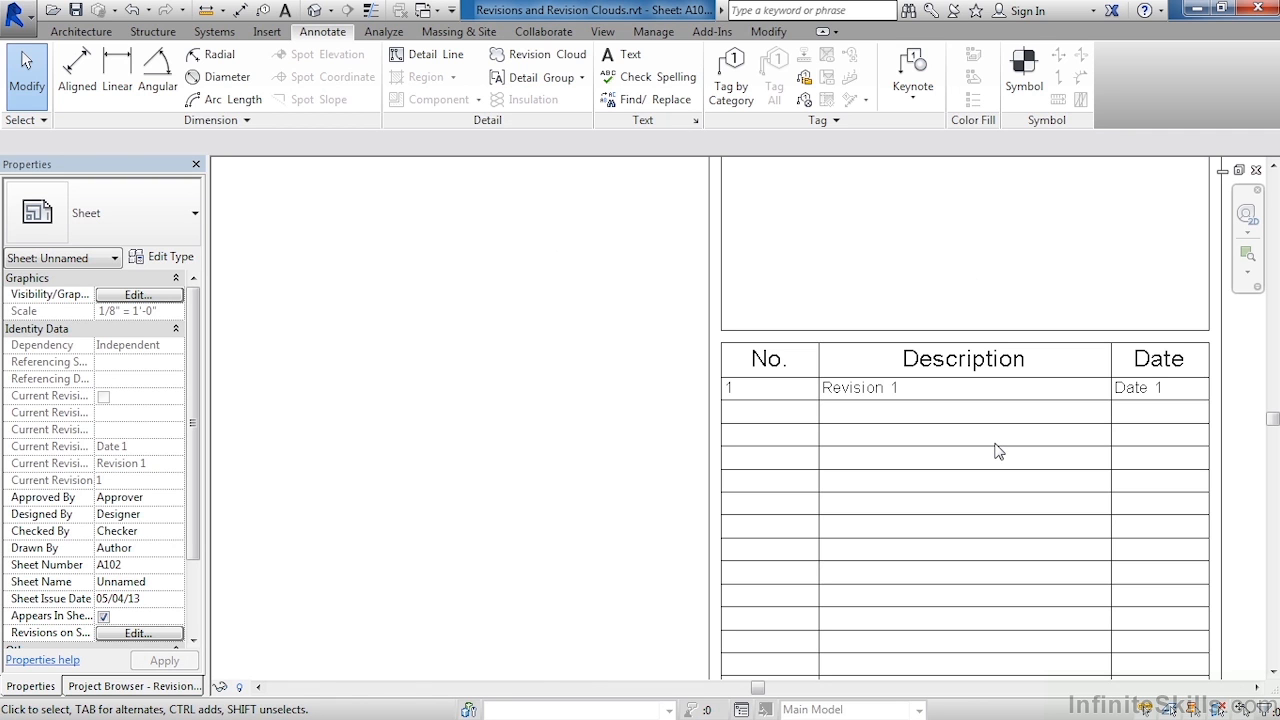
mouse_move(836, 401)
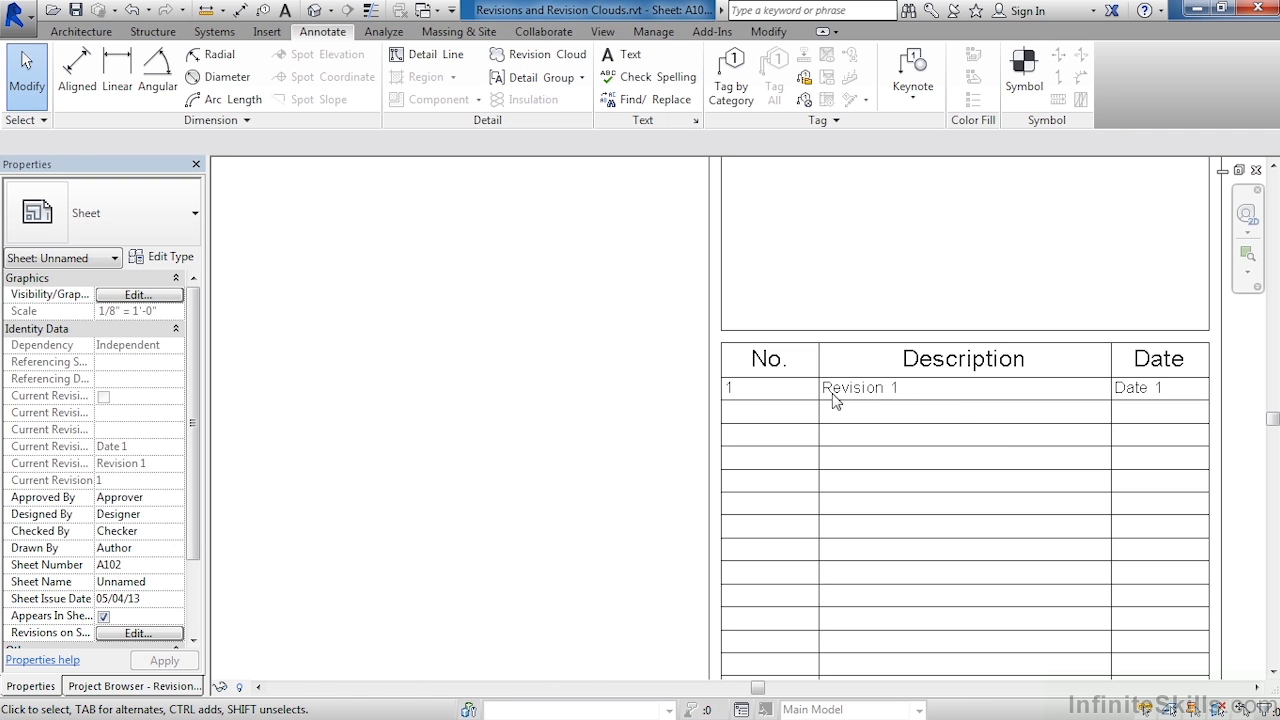
Open Sheet Issues/Revisions from the Manage tab's Additional Settings.
click(653, 31)
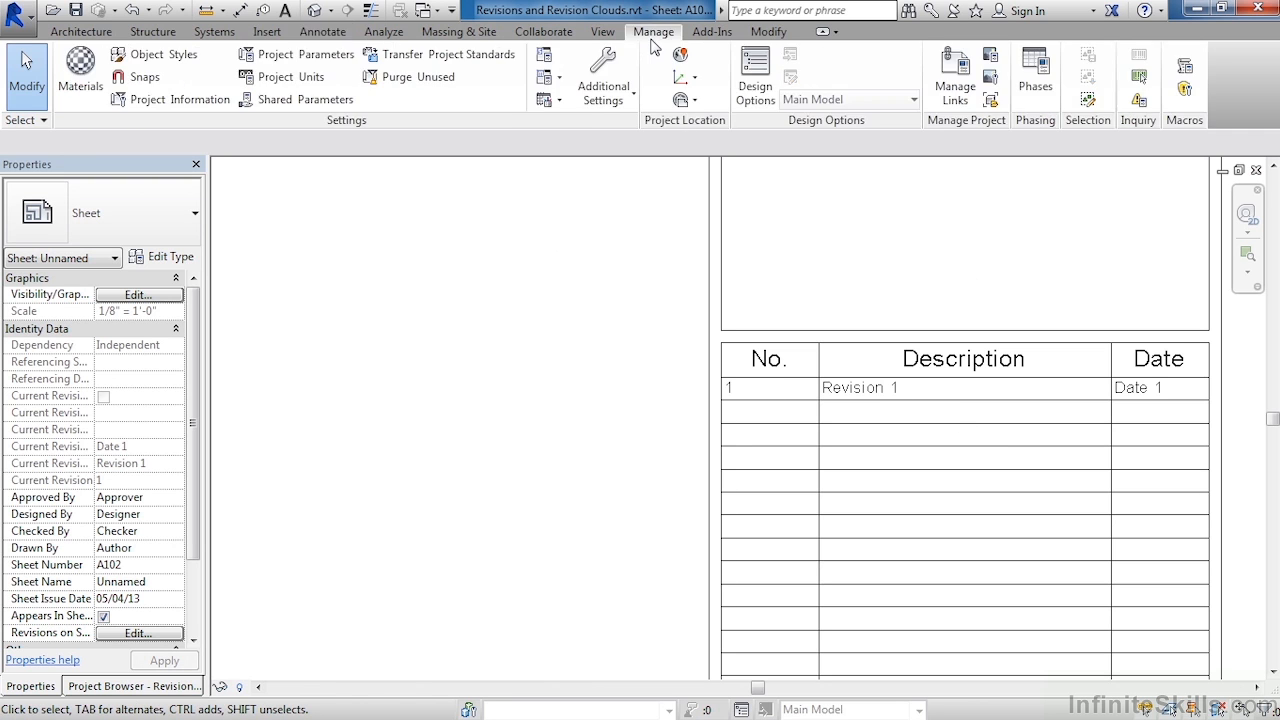
mouse_move(603, 77)
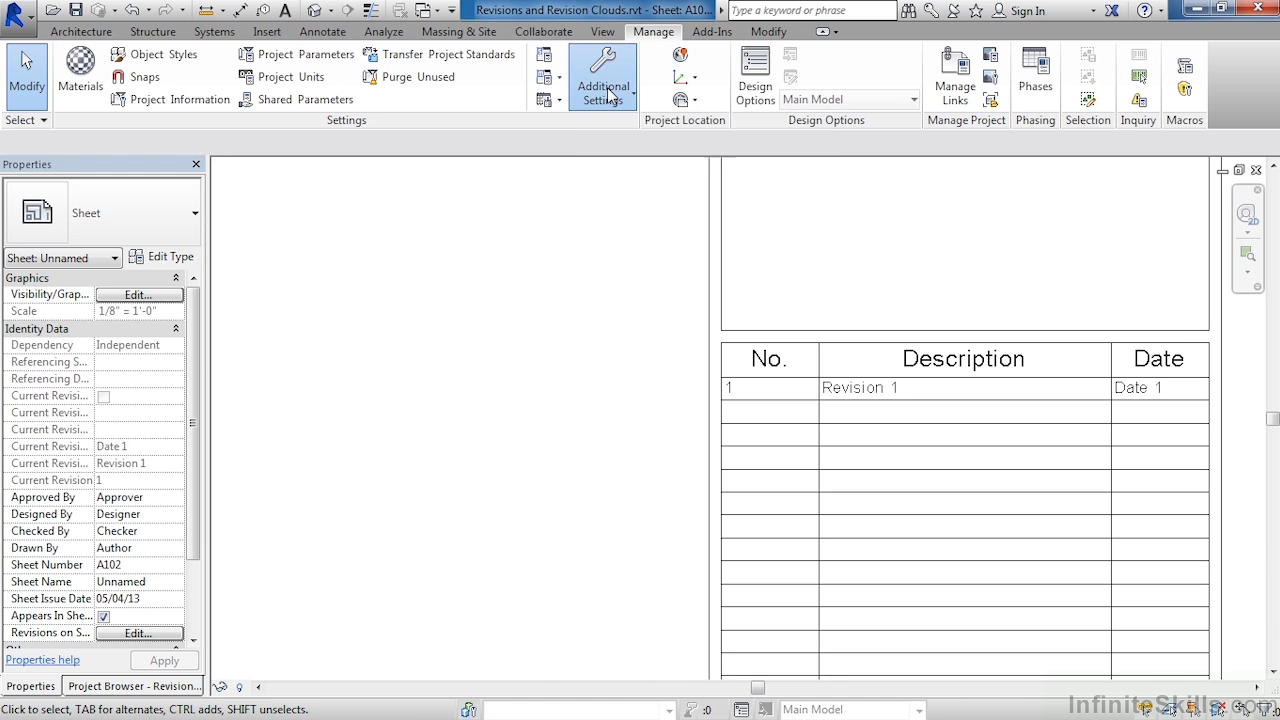
click(601, 76)
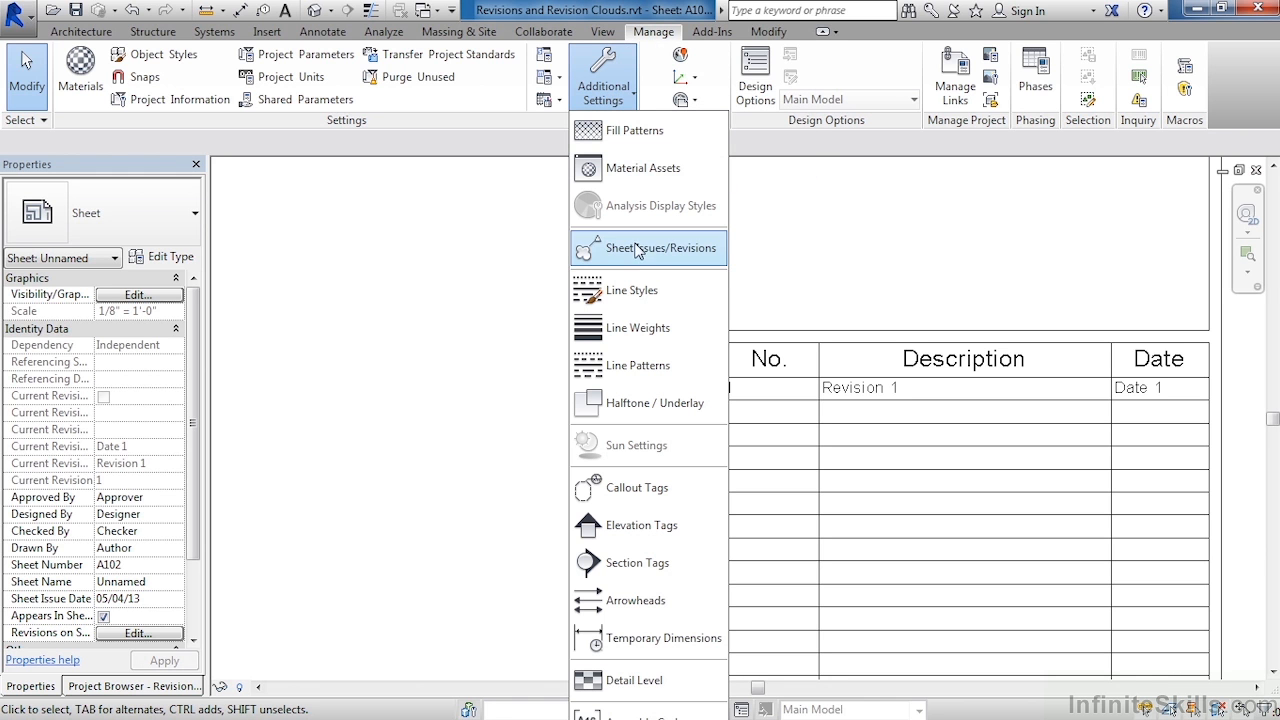
mouse_move(648, 247)
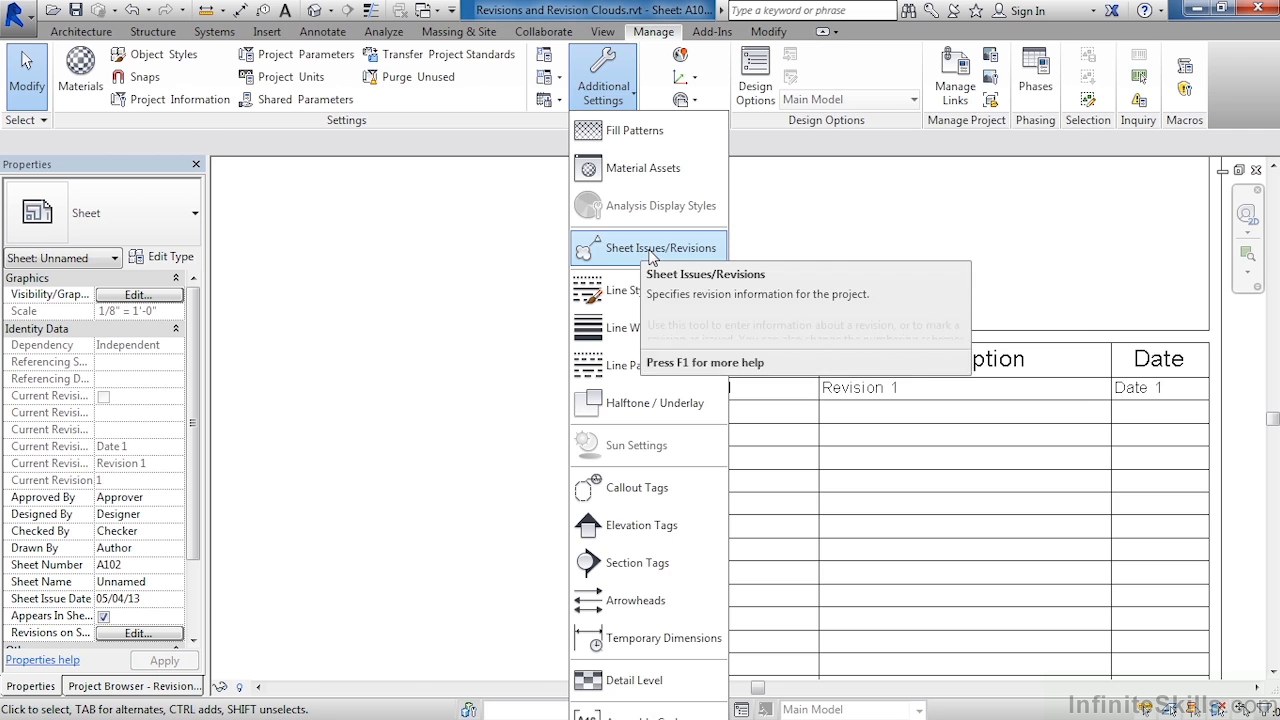
click(660, 247)
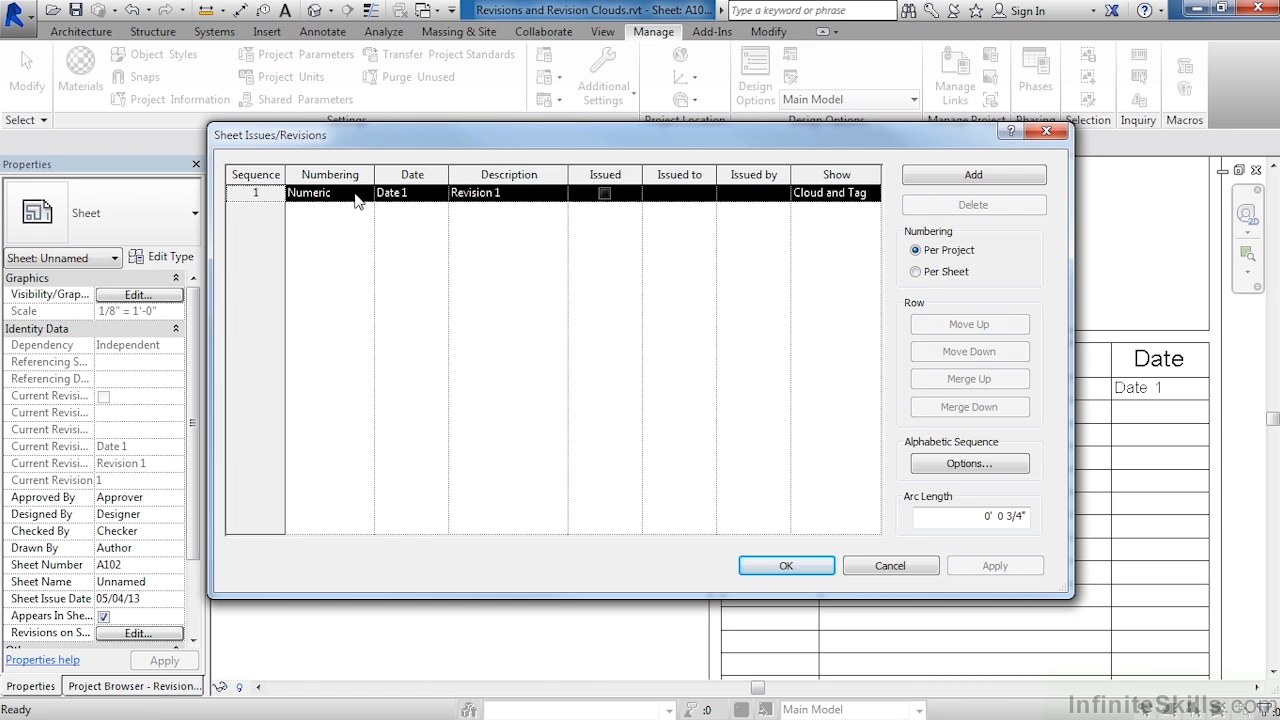
mouse_move(430, 197)
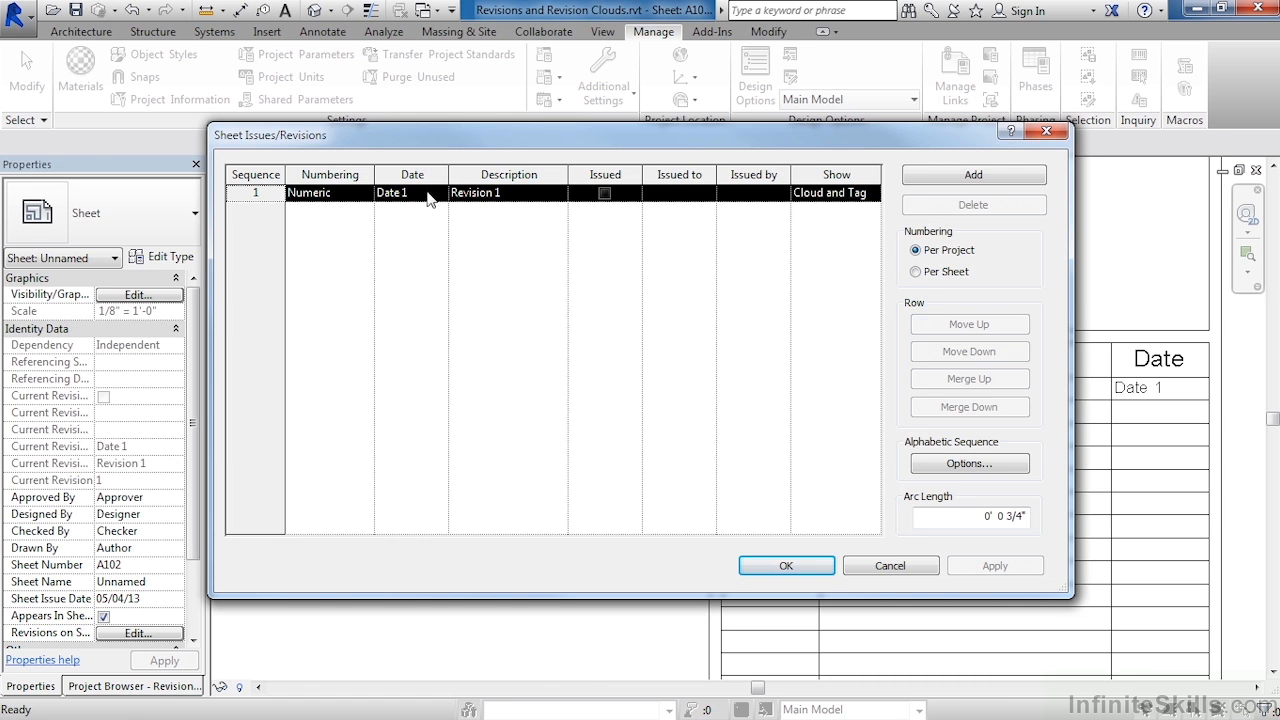
mouse_move(528, 203)
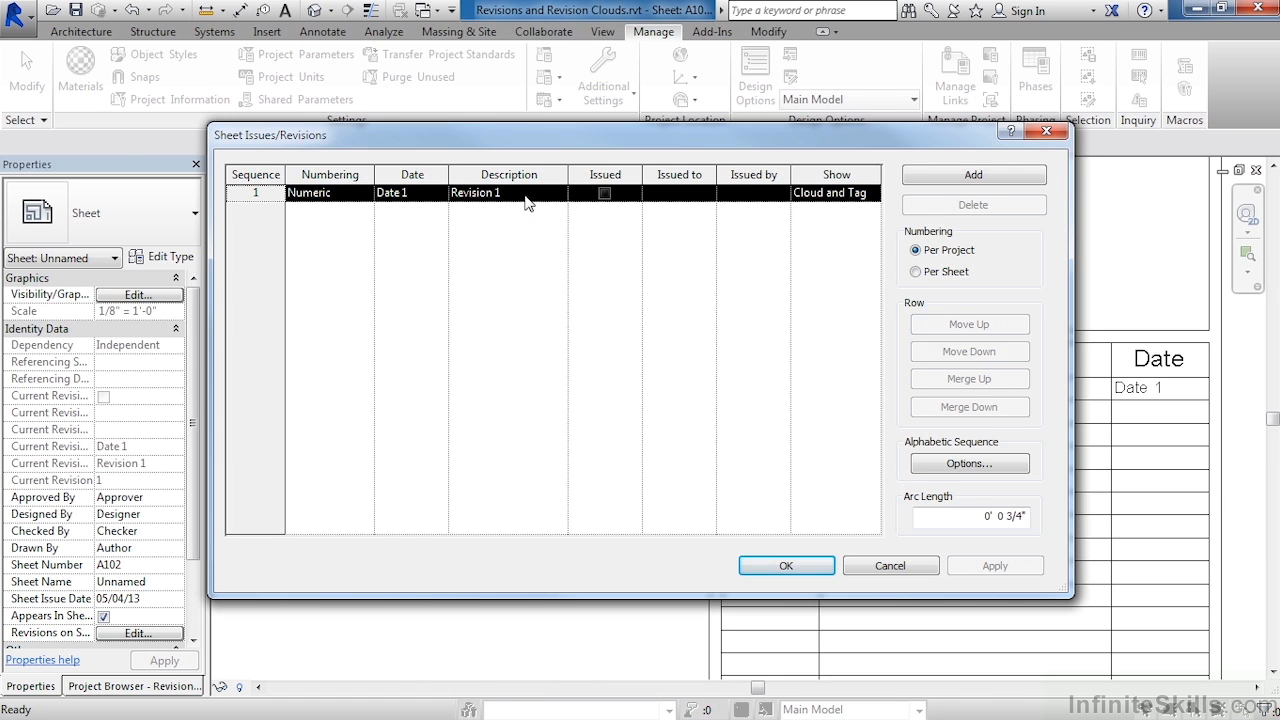
mouse_move(358, 197)
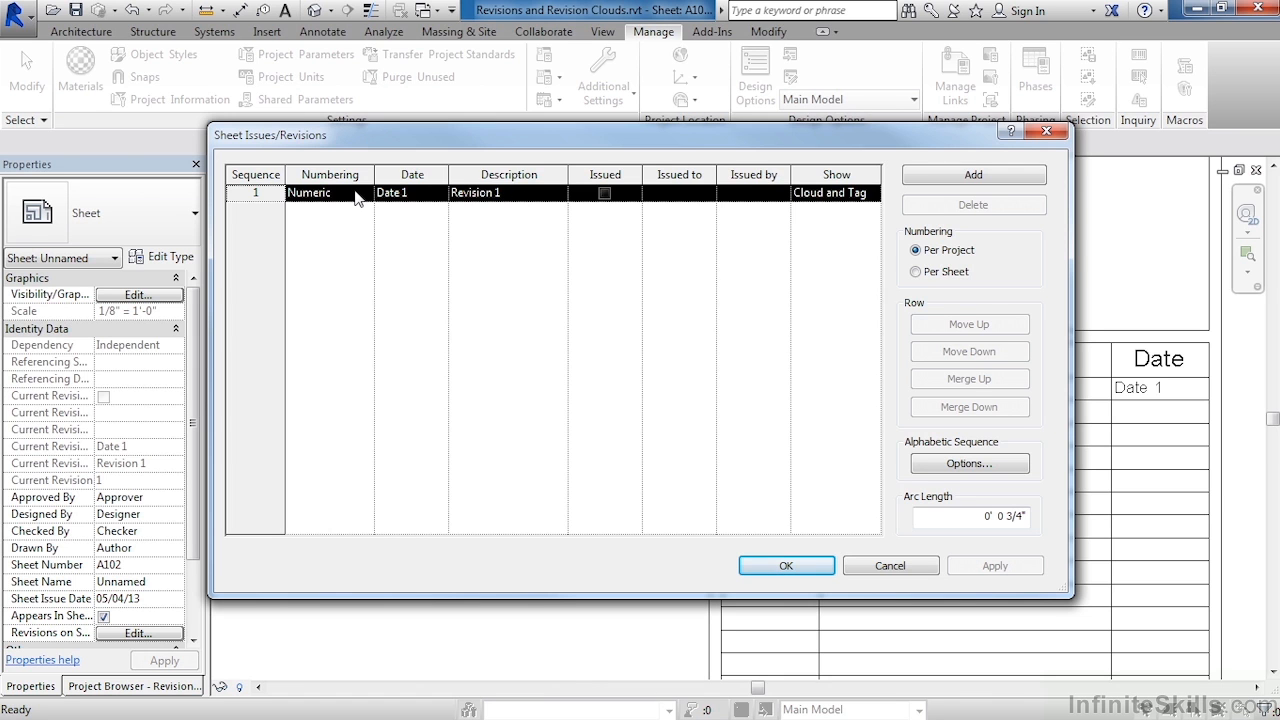
click(328, 192)
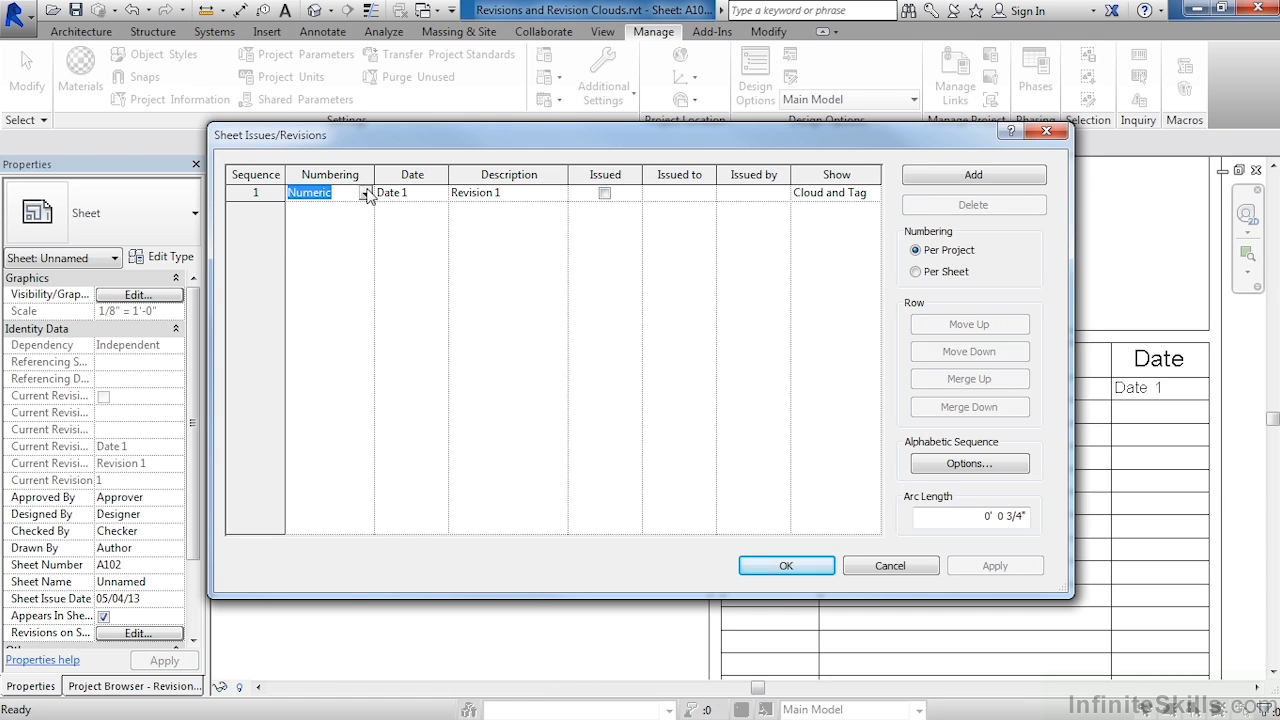
click(330, 192)
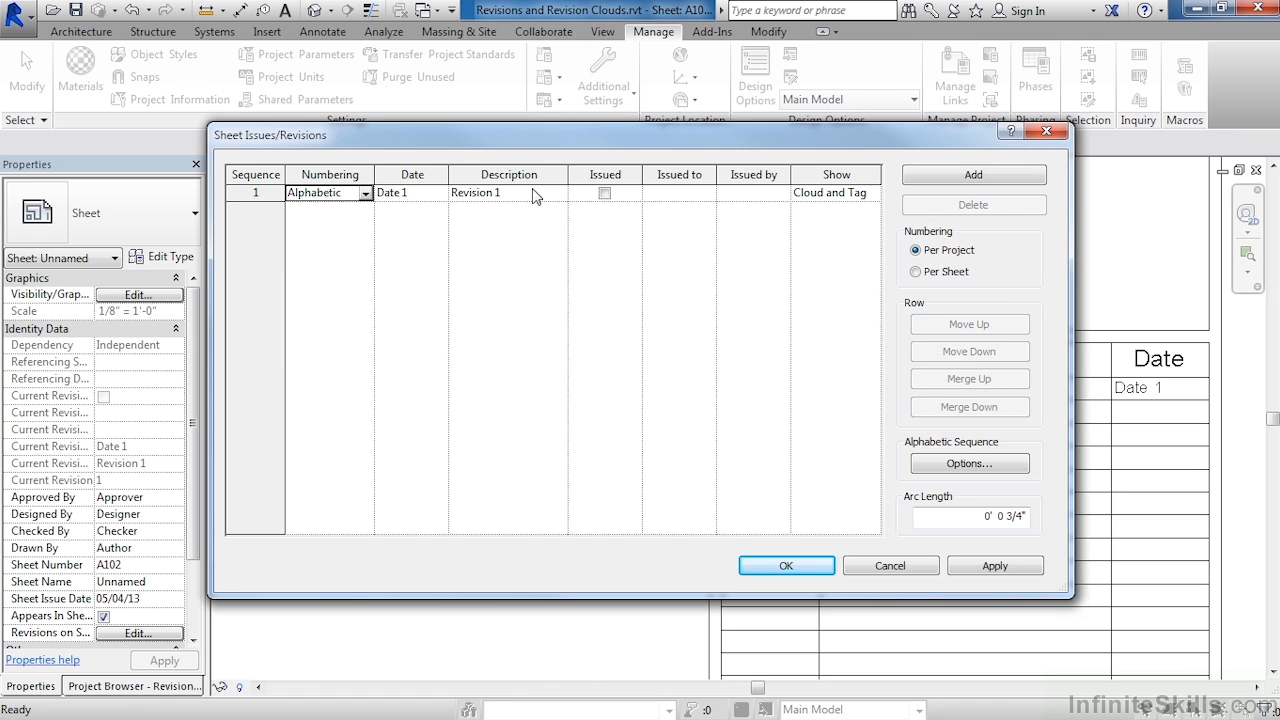
mouse_move(871, 254)
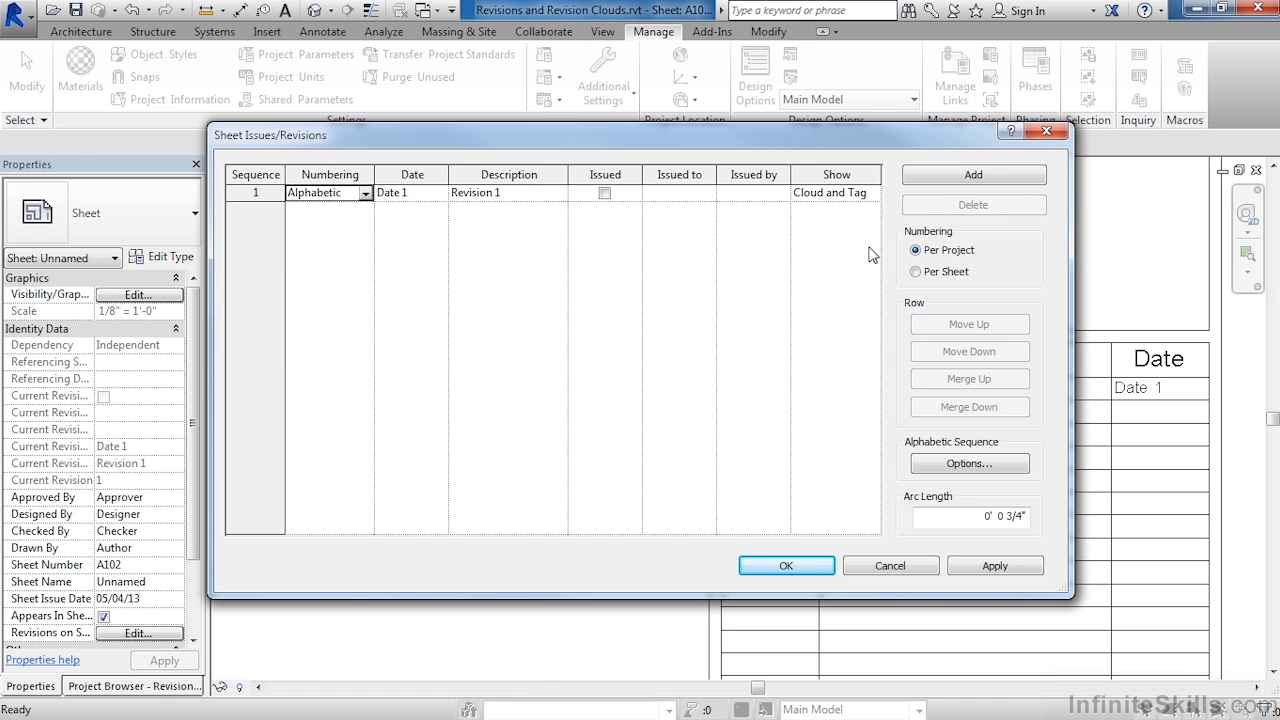
mouse_move(791, 261)
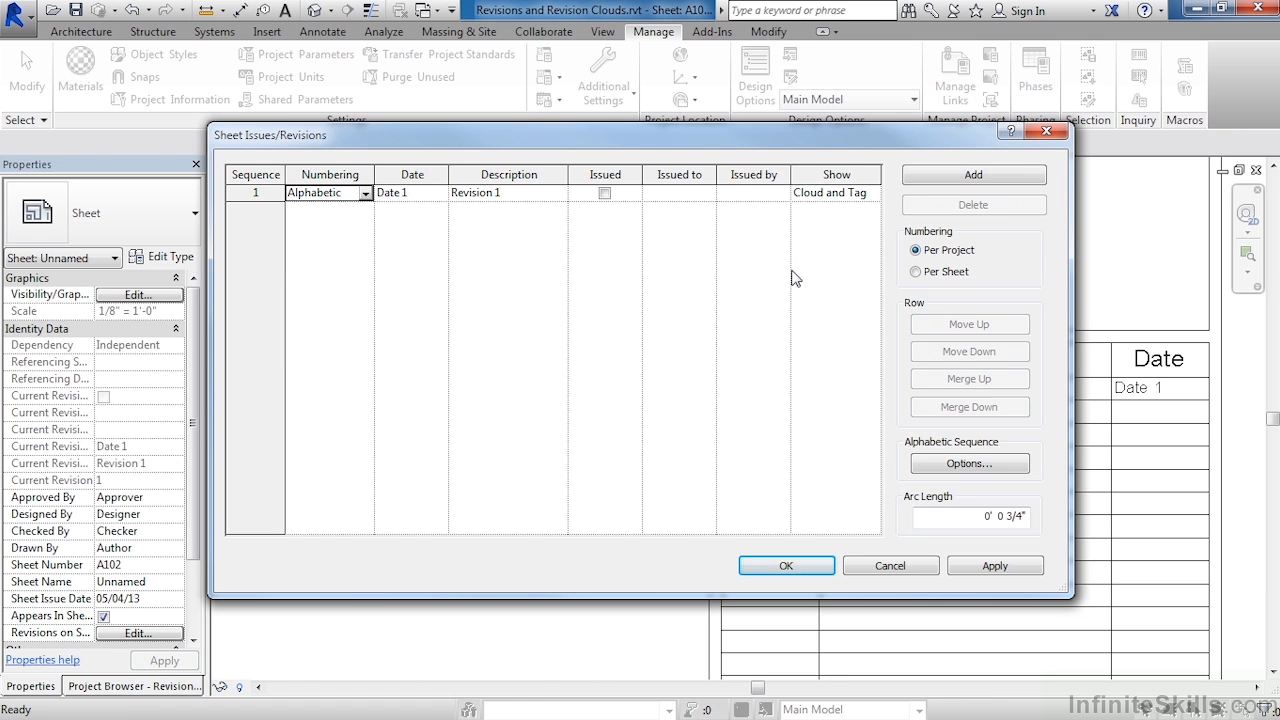
mouse_move(910, 237)
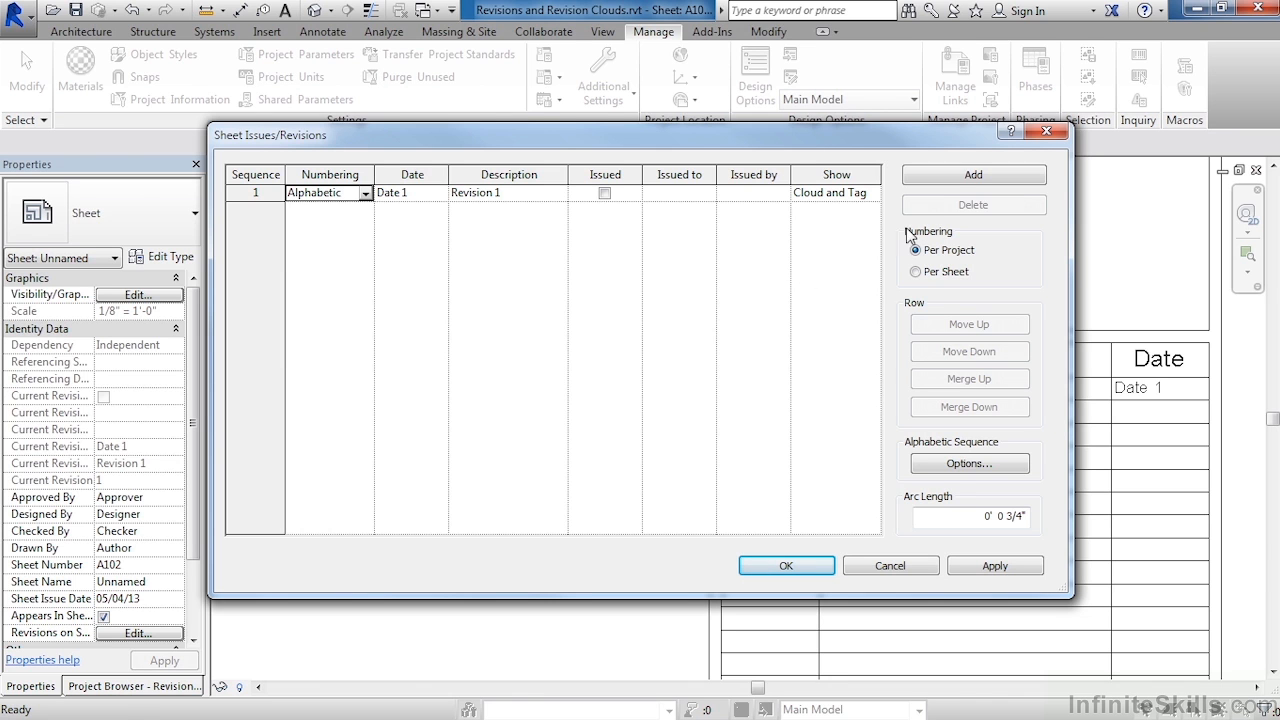
mouse_move(957, 183)
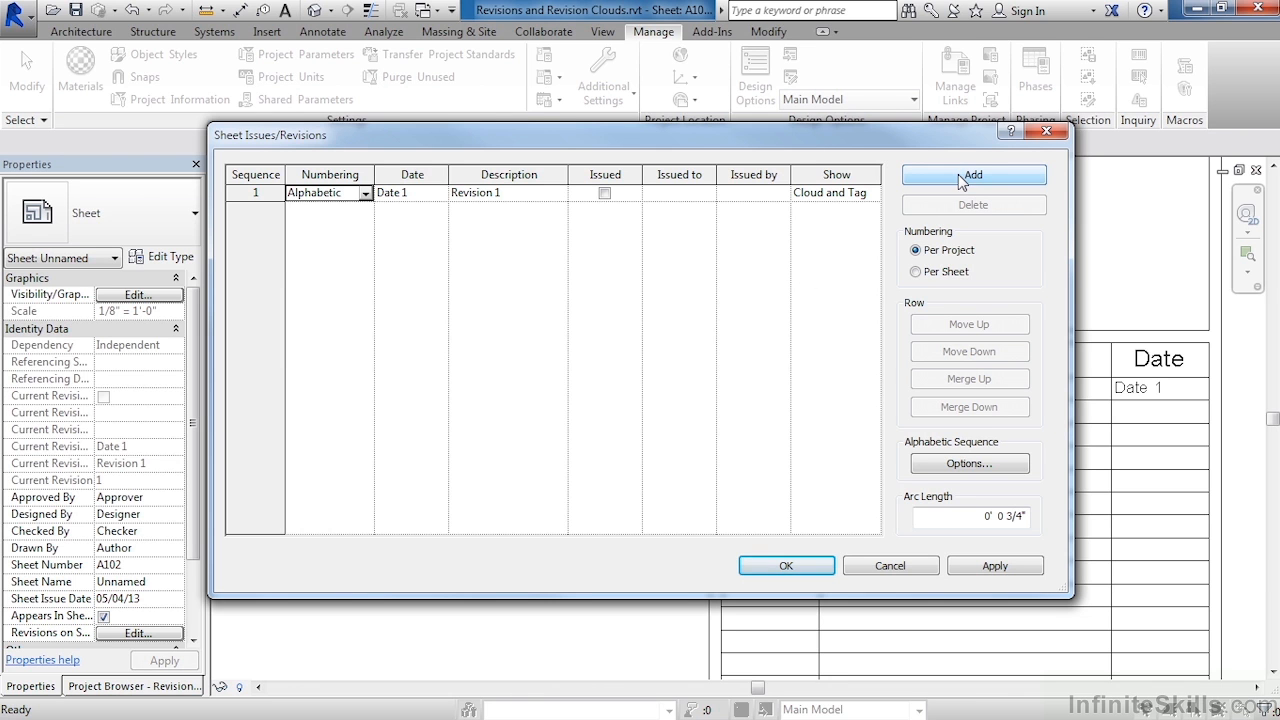
Add sequence 2, Revision 2, Alphabetic, dated Date 2.
click(972, 174)
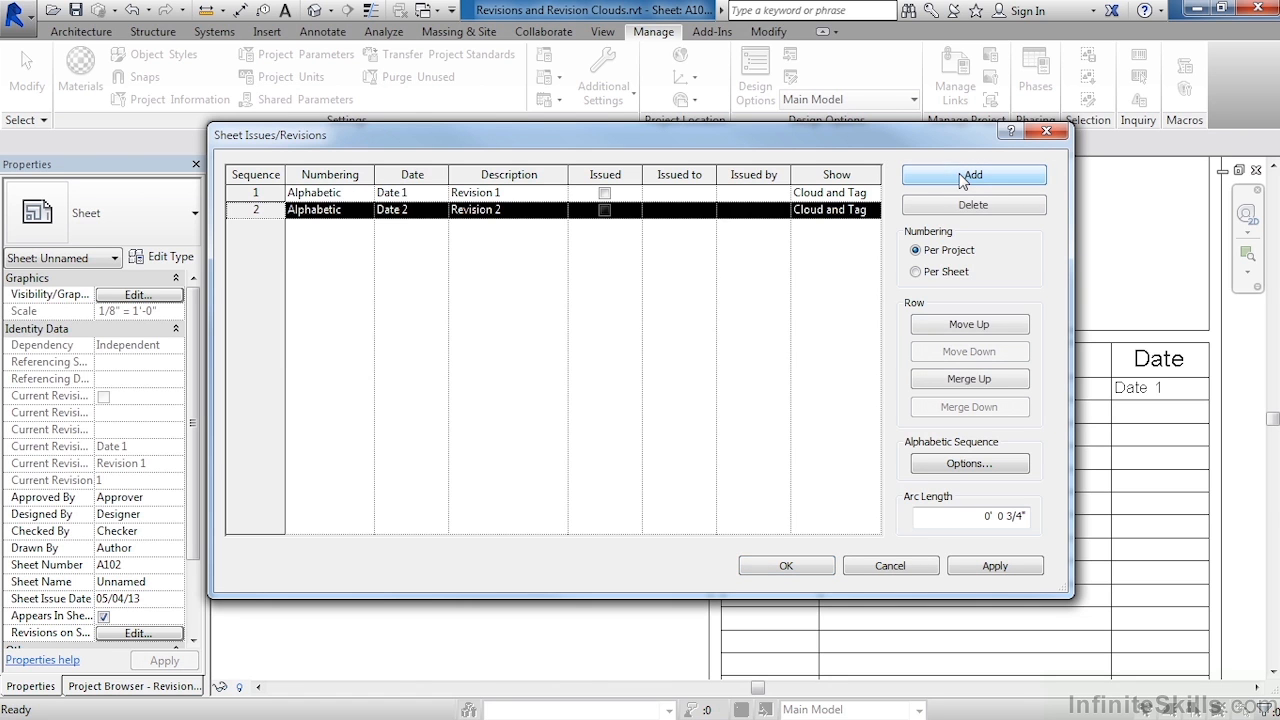
click(973, 174)
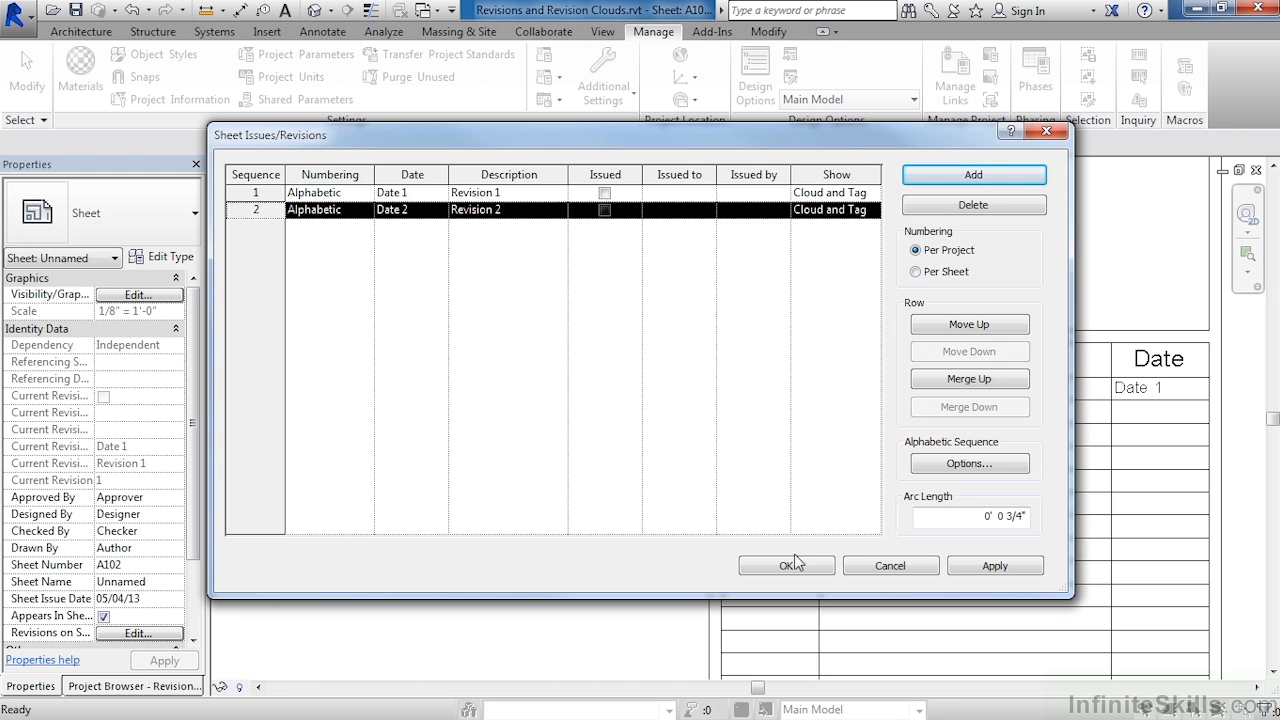
Accept the revision changes so Revision 1 is numbered A on sheet A102.
click(786, 565)
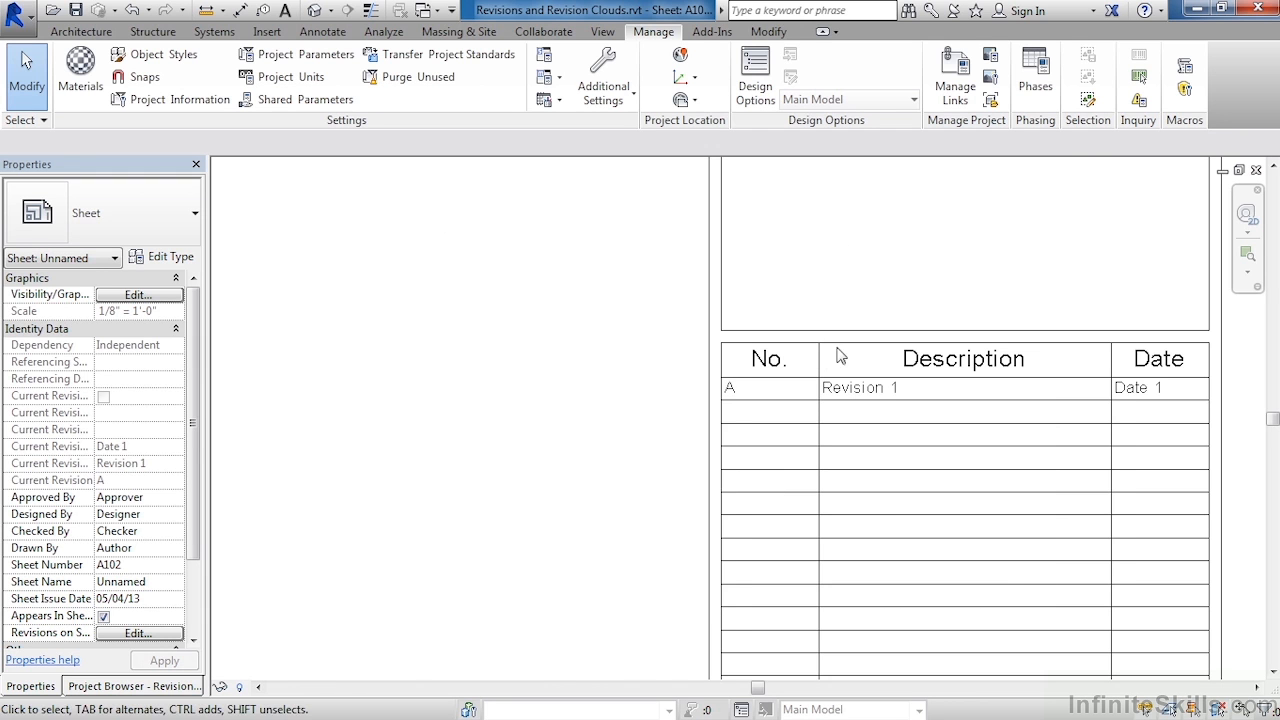
mouse_move(856, 550)
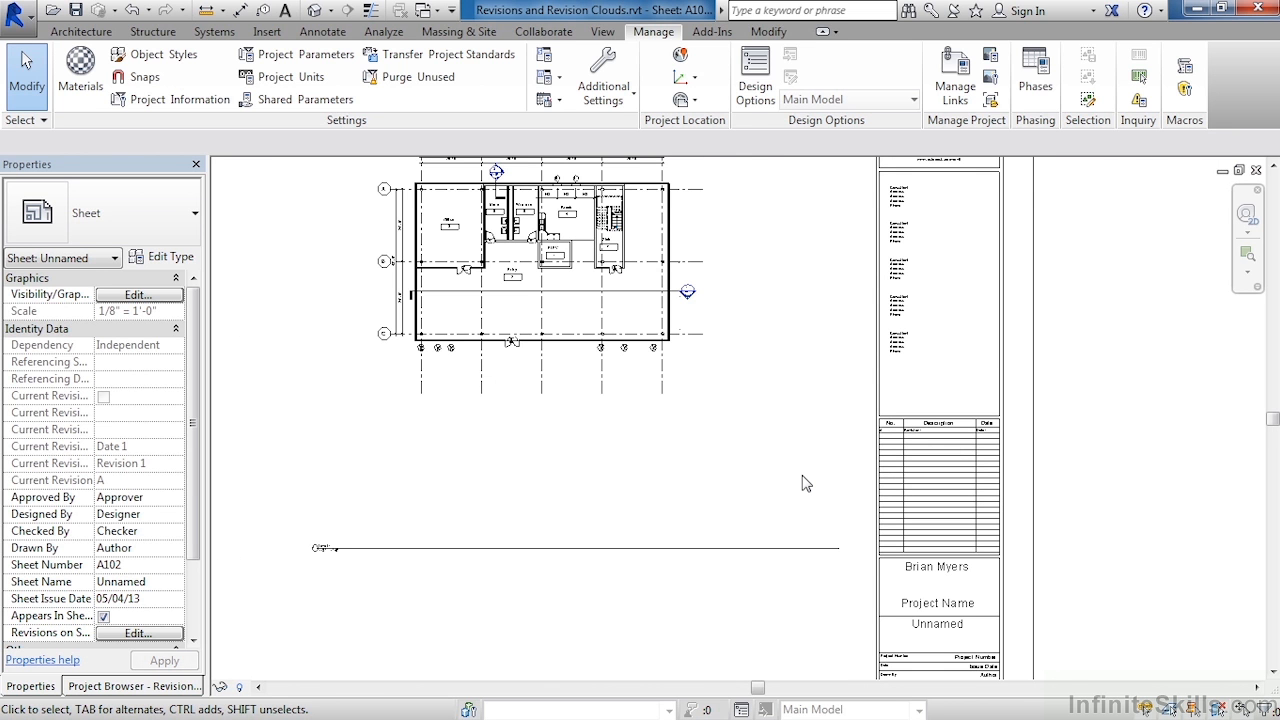
mouse_move(771, 492)
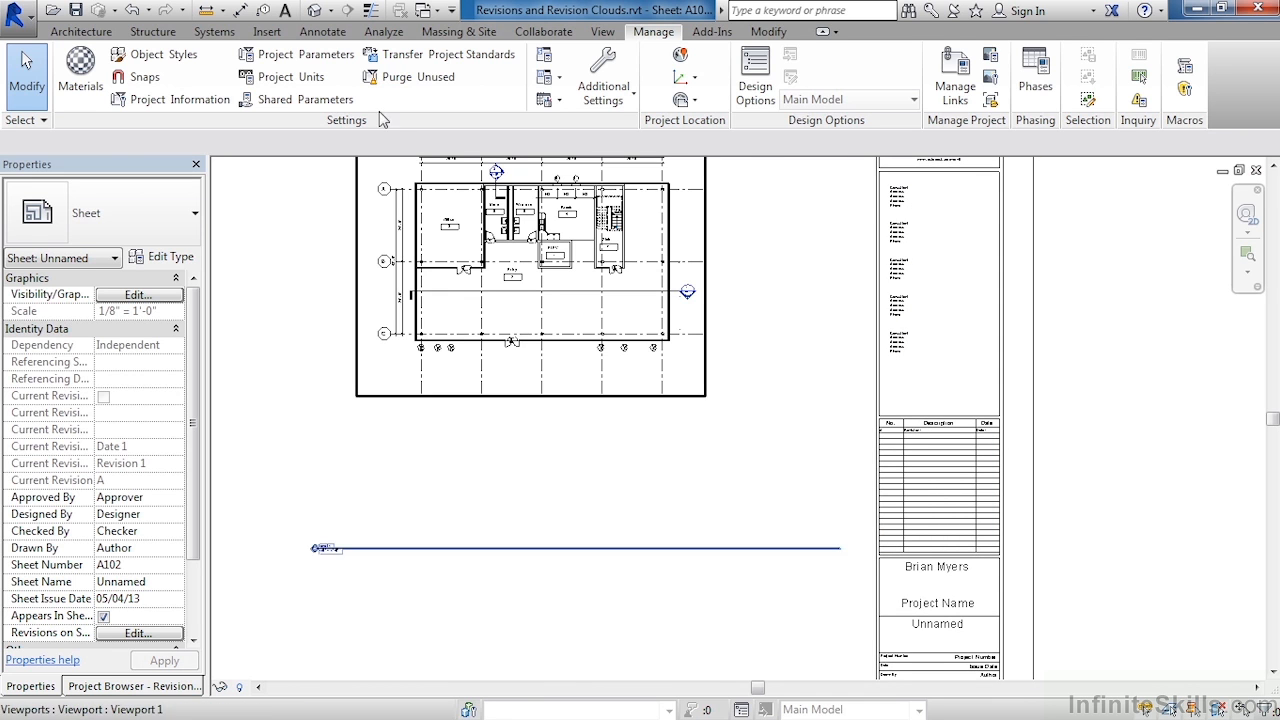
Start a revision cloud sketch assigned to Seq. 2 - Revision 2.
click(322, 31)
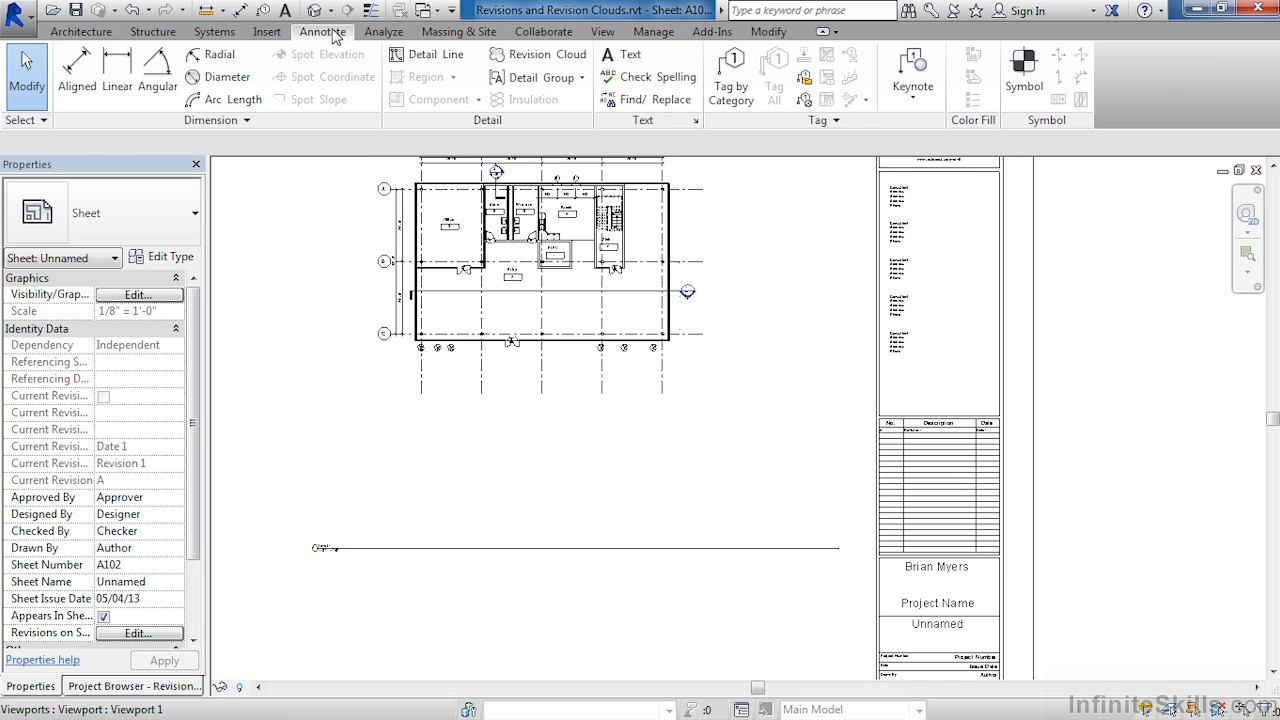
mouse_move(538, 54)
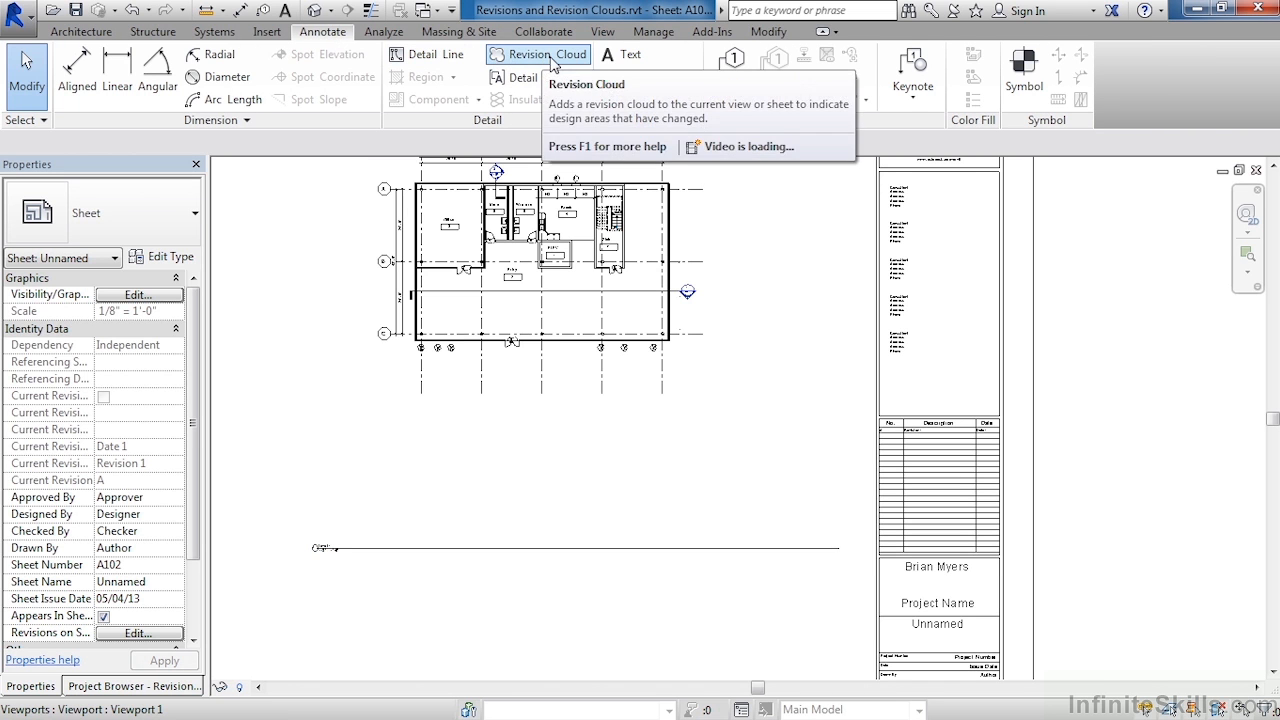
click(537, 54)
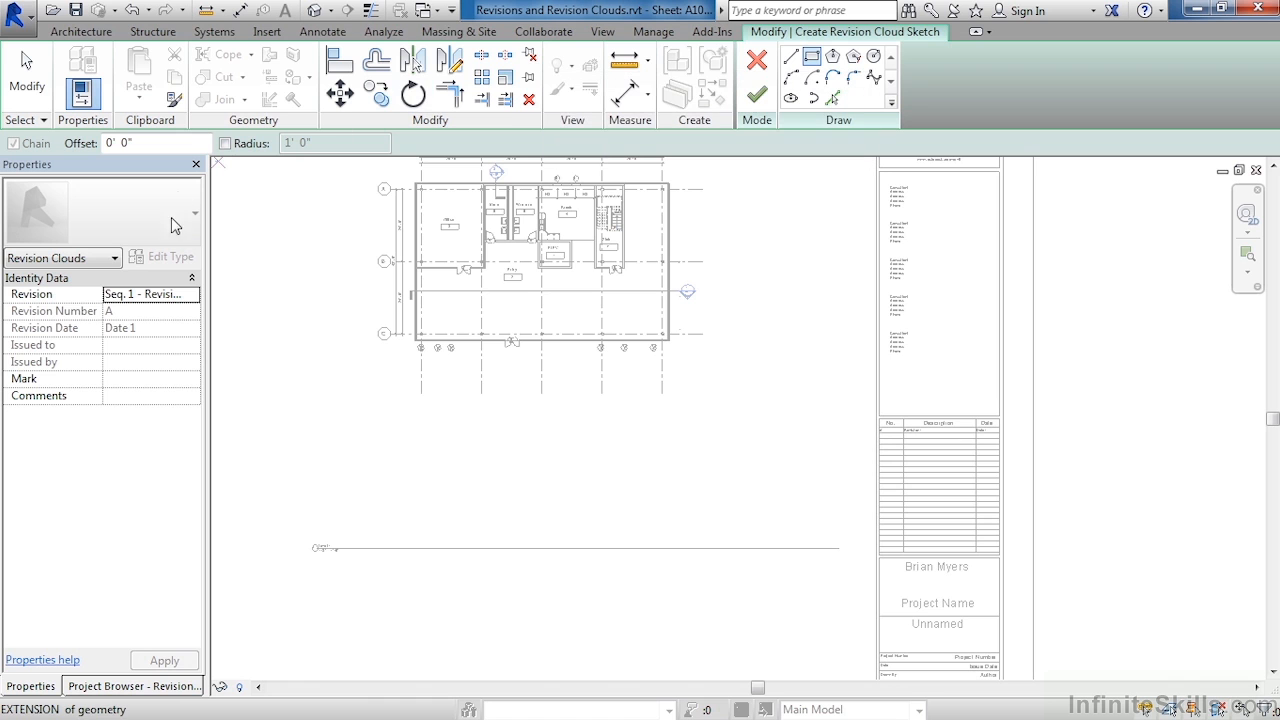
mouse_move(68, 310)
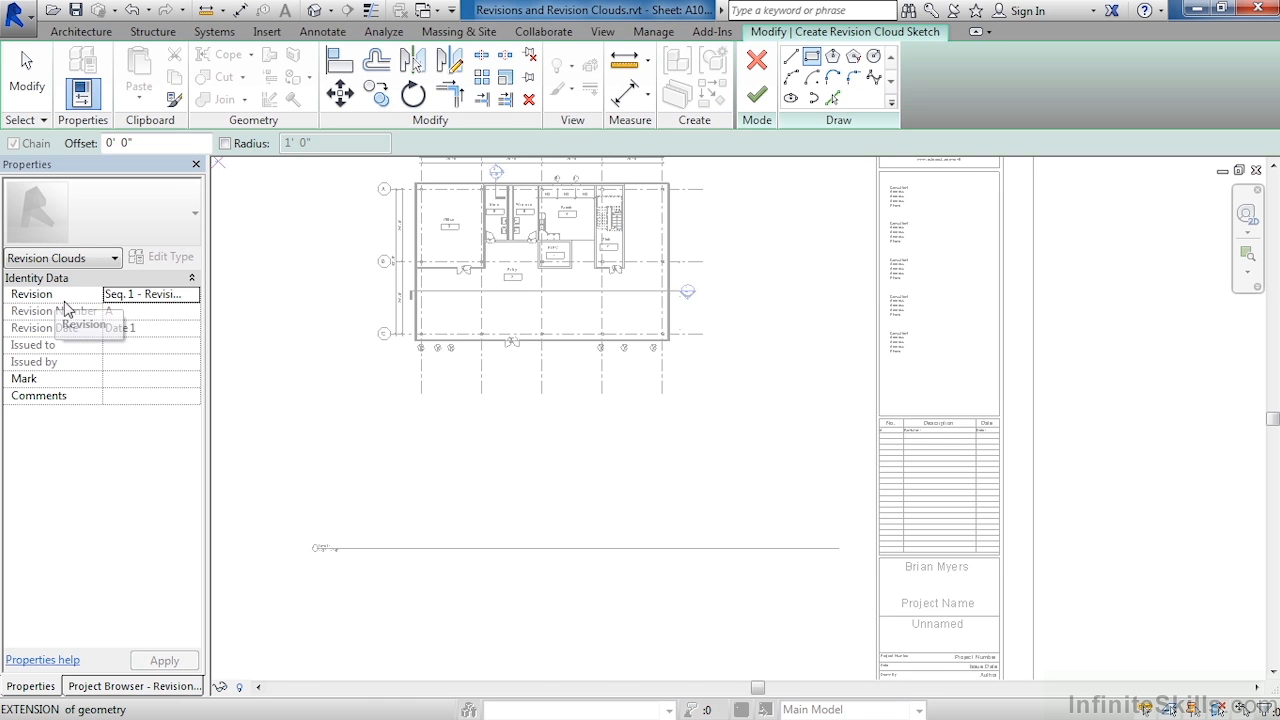
click(191, 293)
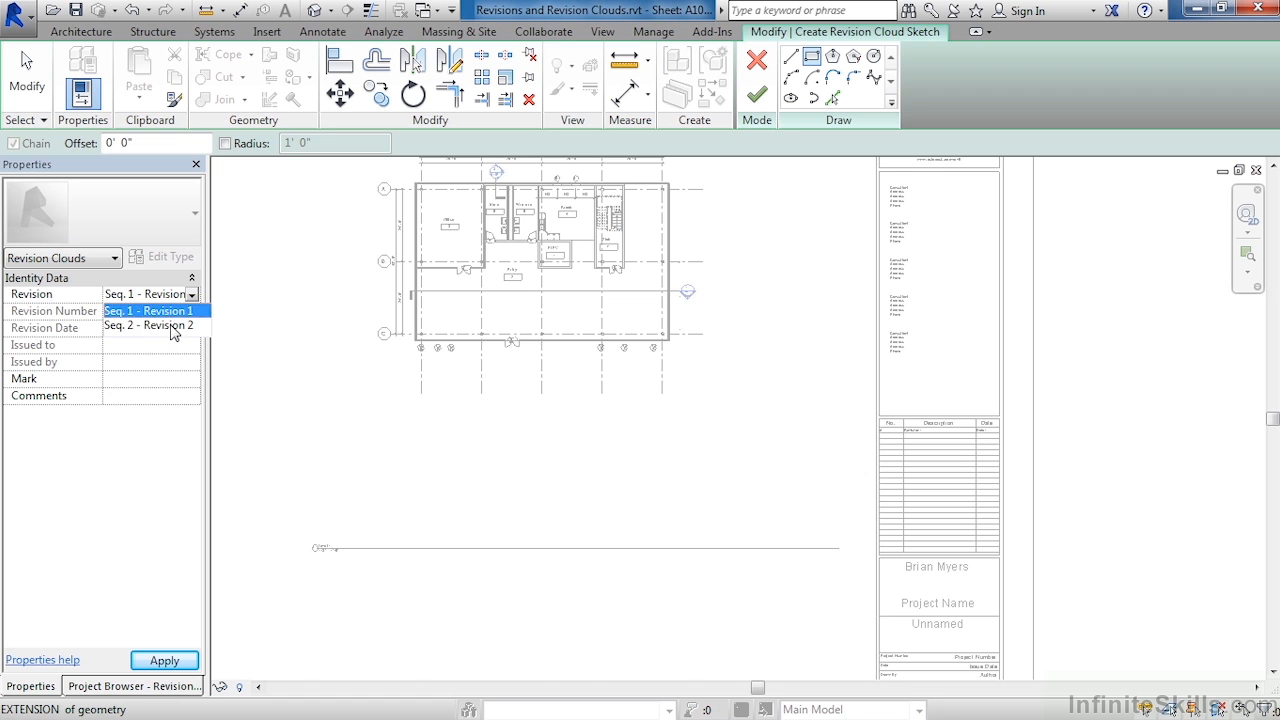
click(150, 325)
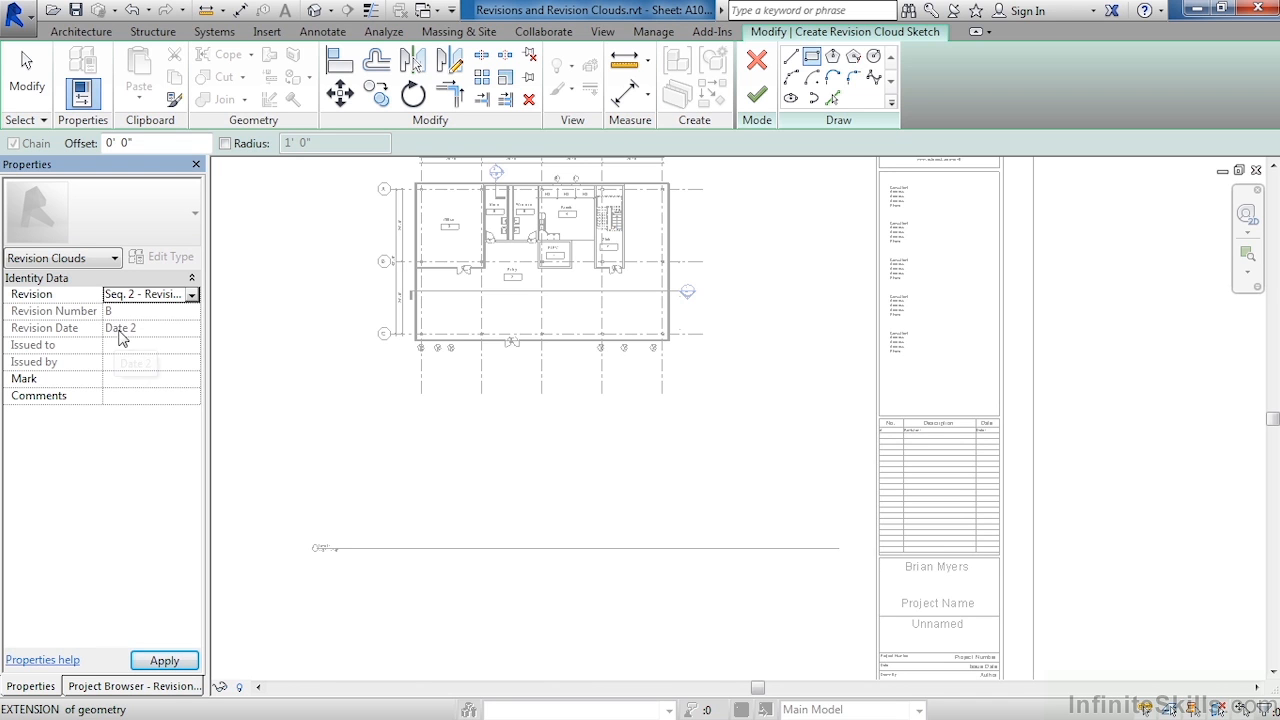
mouse_move(130, 328)
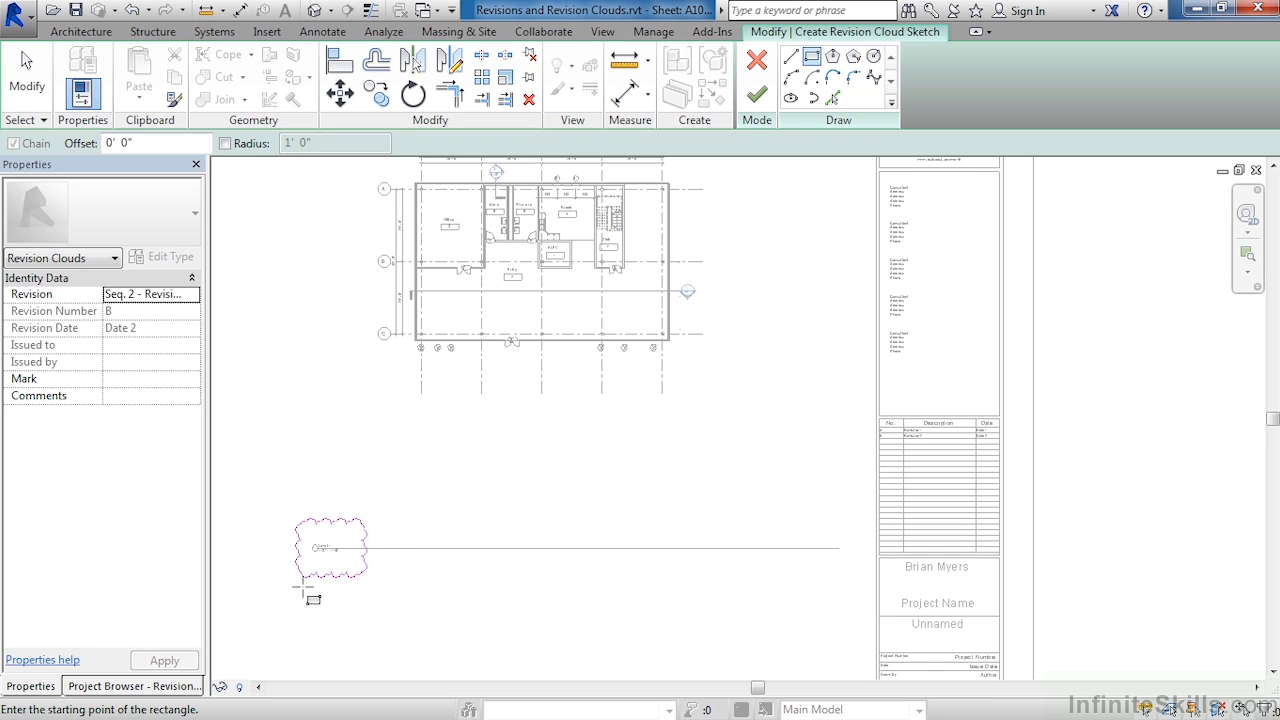
mouse_move(382, 530)
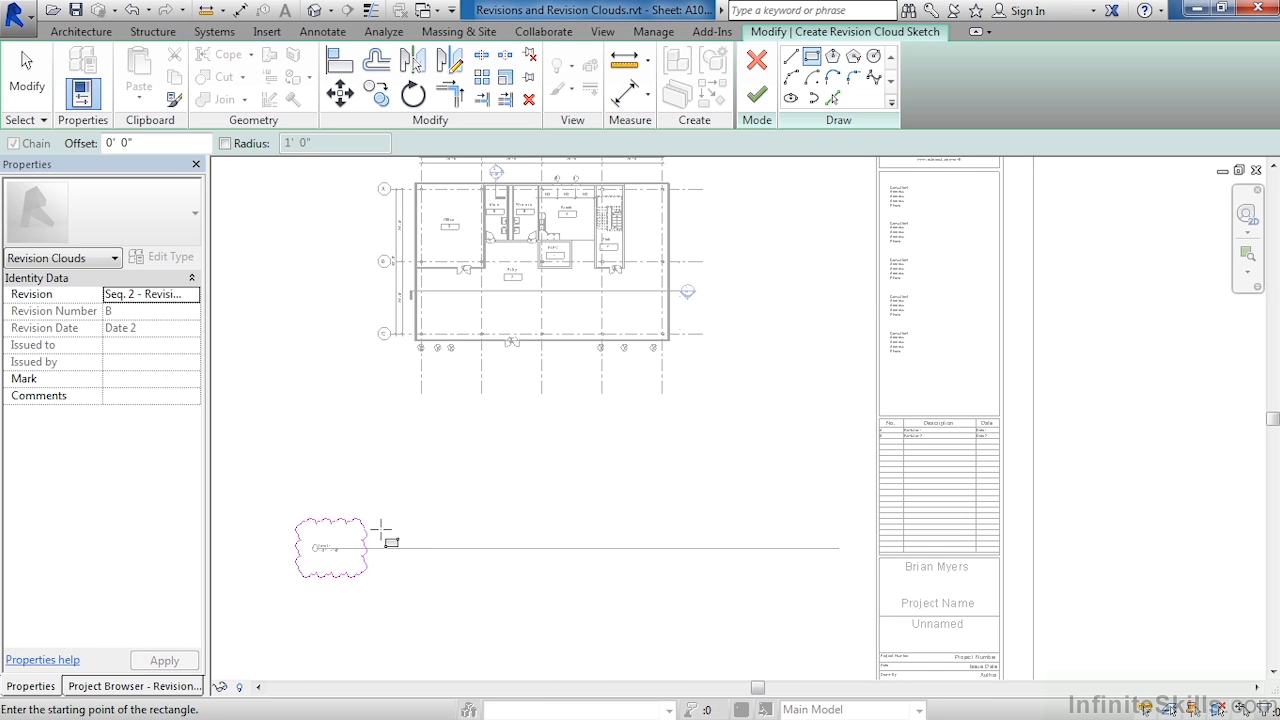
mouse_move(749, 472)
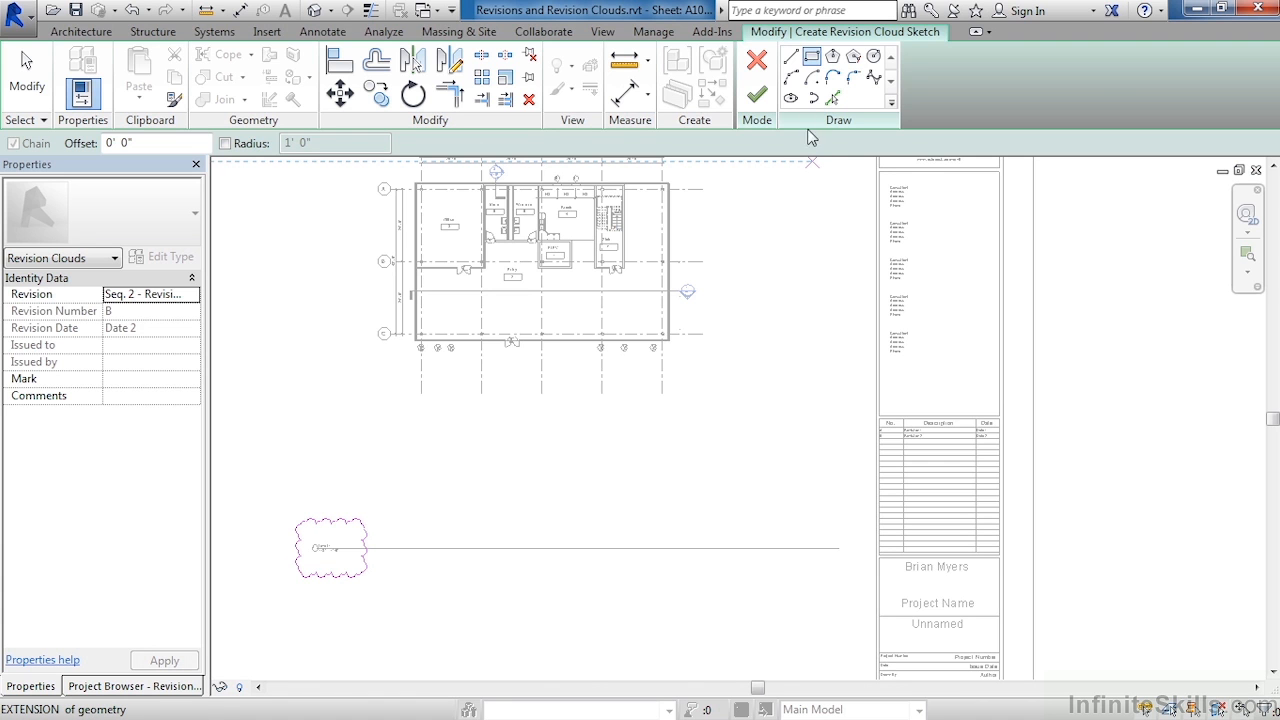
mouse_move(791, 56)
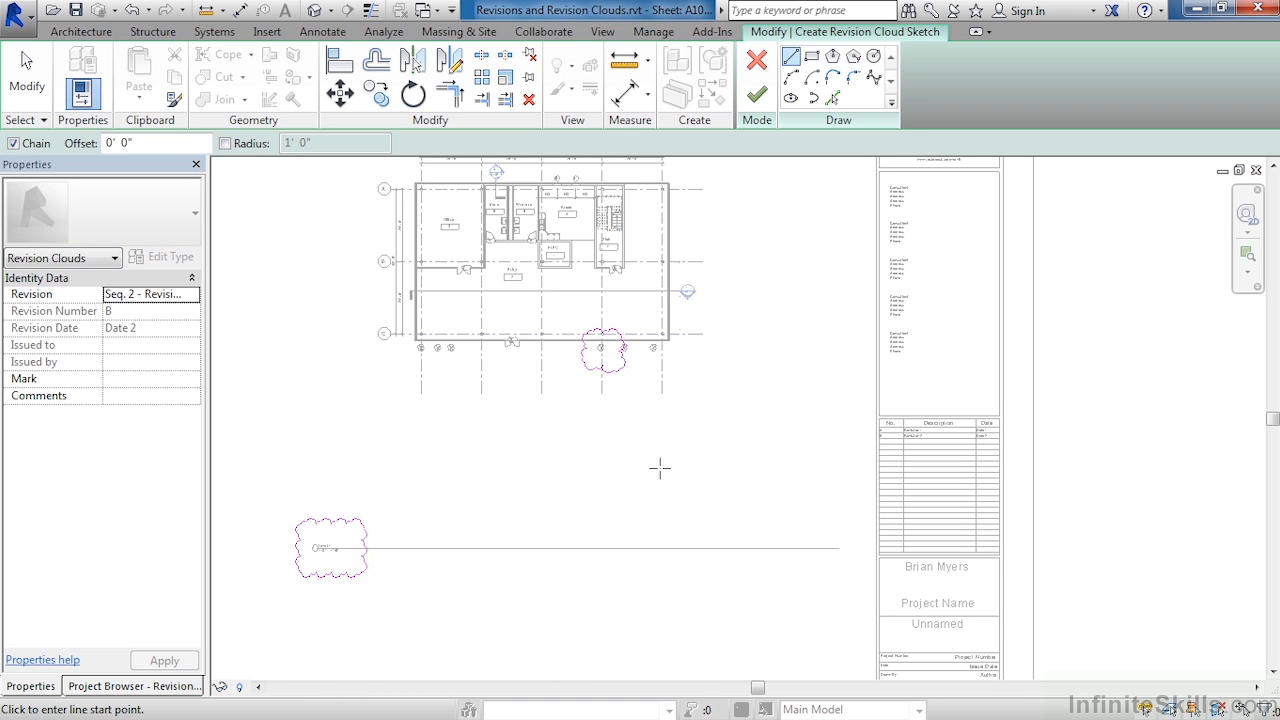
mouse_move(757, 91)
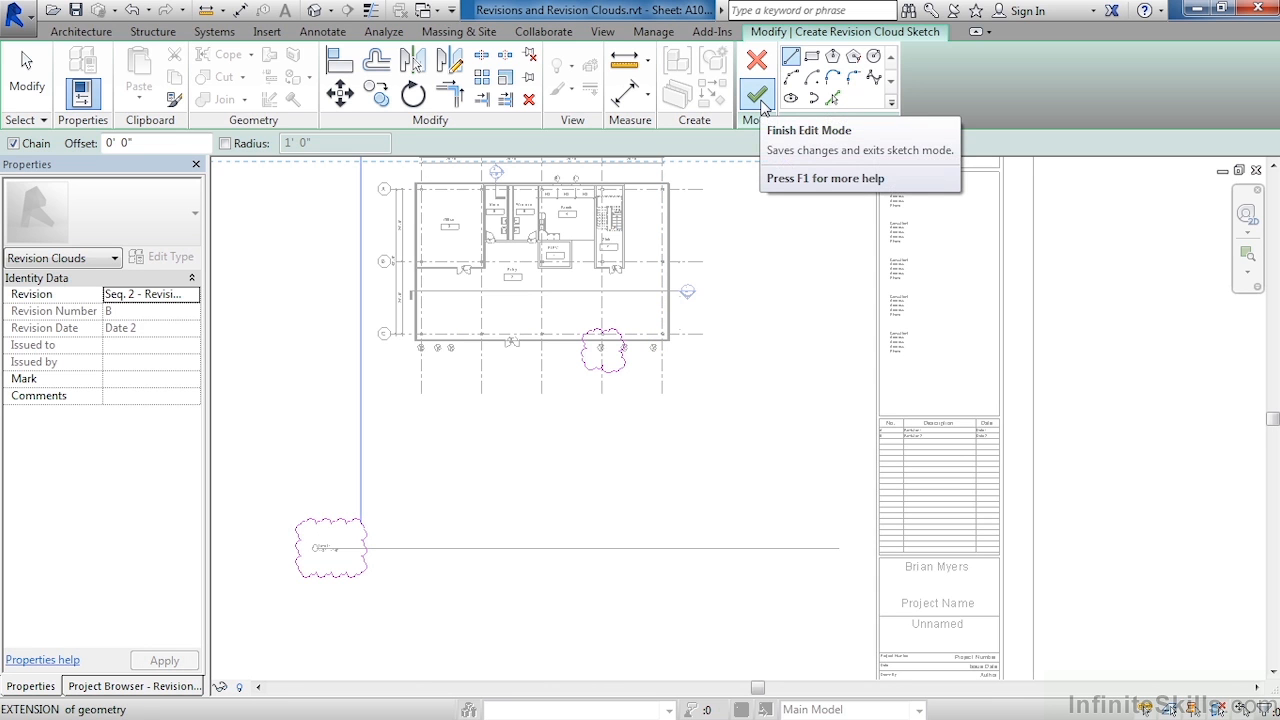
Finish the Revision 2 cloud, adding row B, Date 2 to the schedule.
click(757, 79)
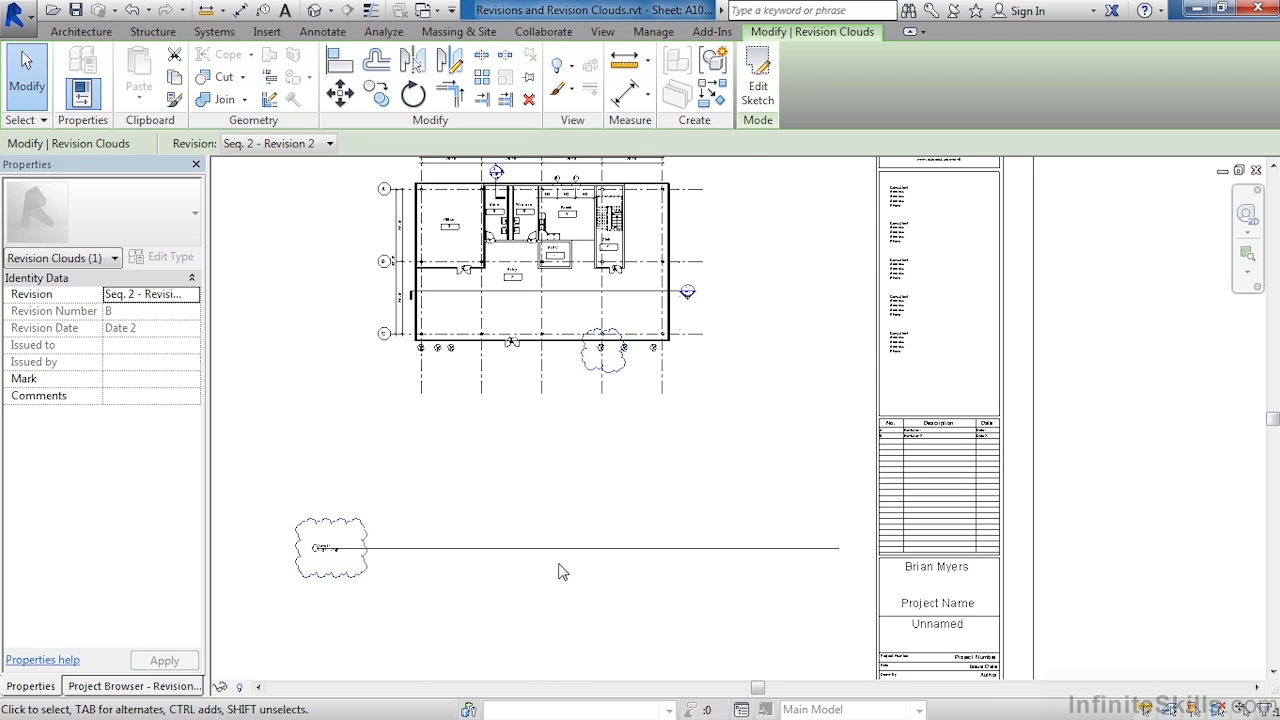
mouse_move(635, 388)
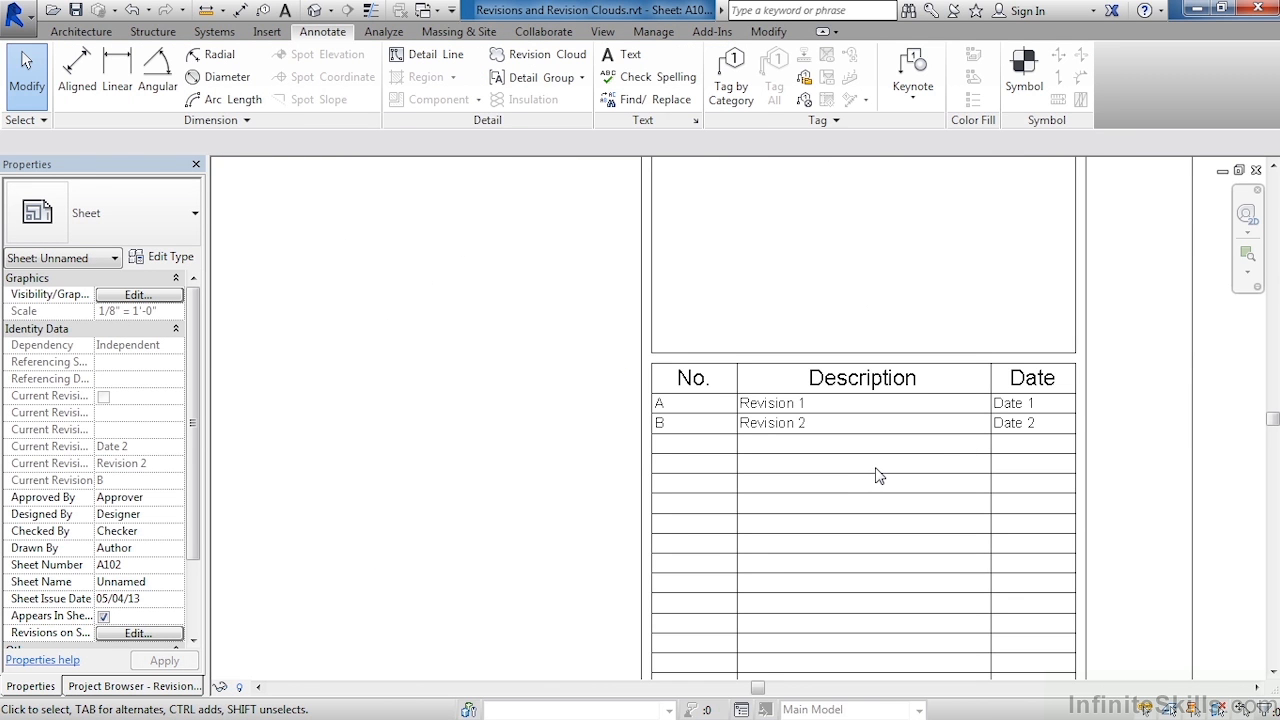
mouse_move(663, 432)
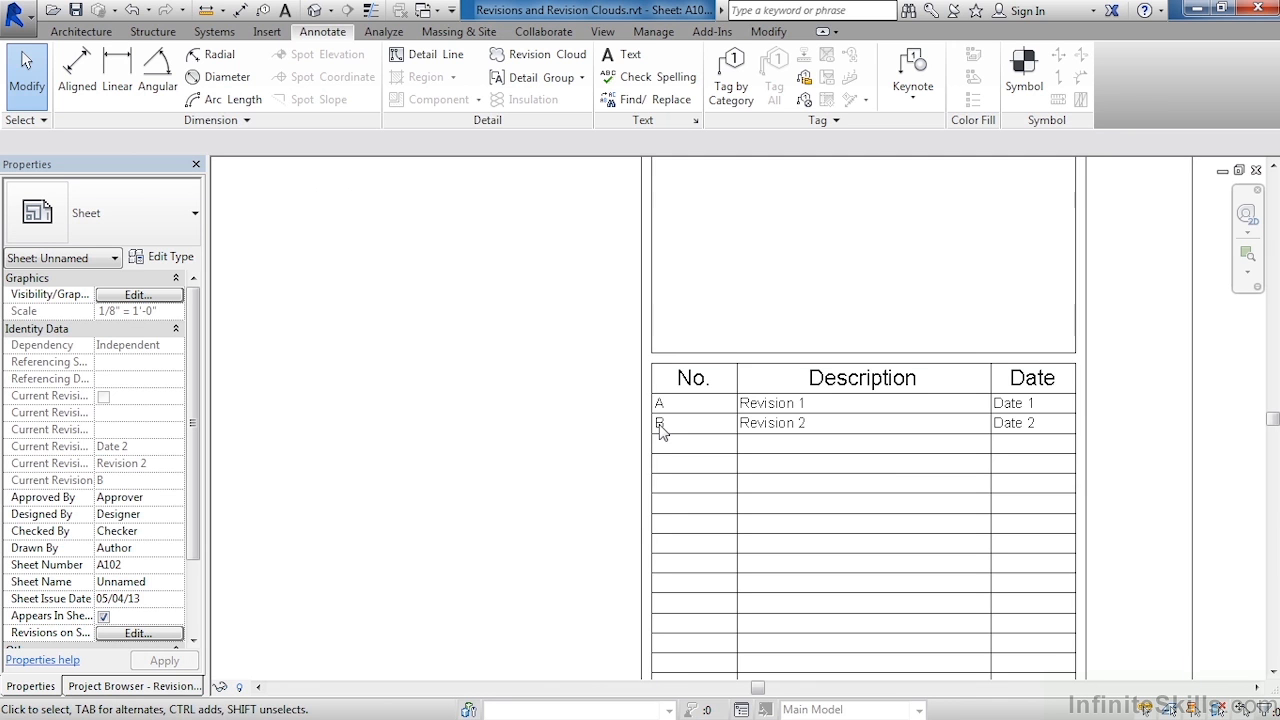
click(653, 31)
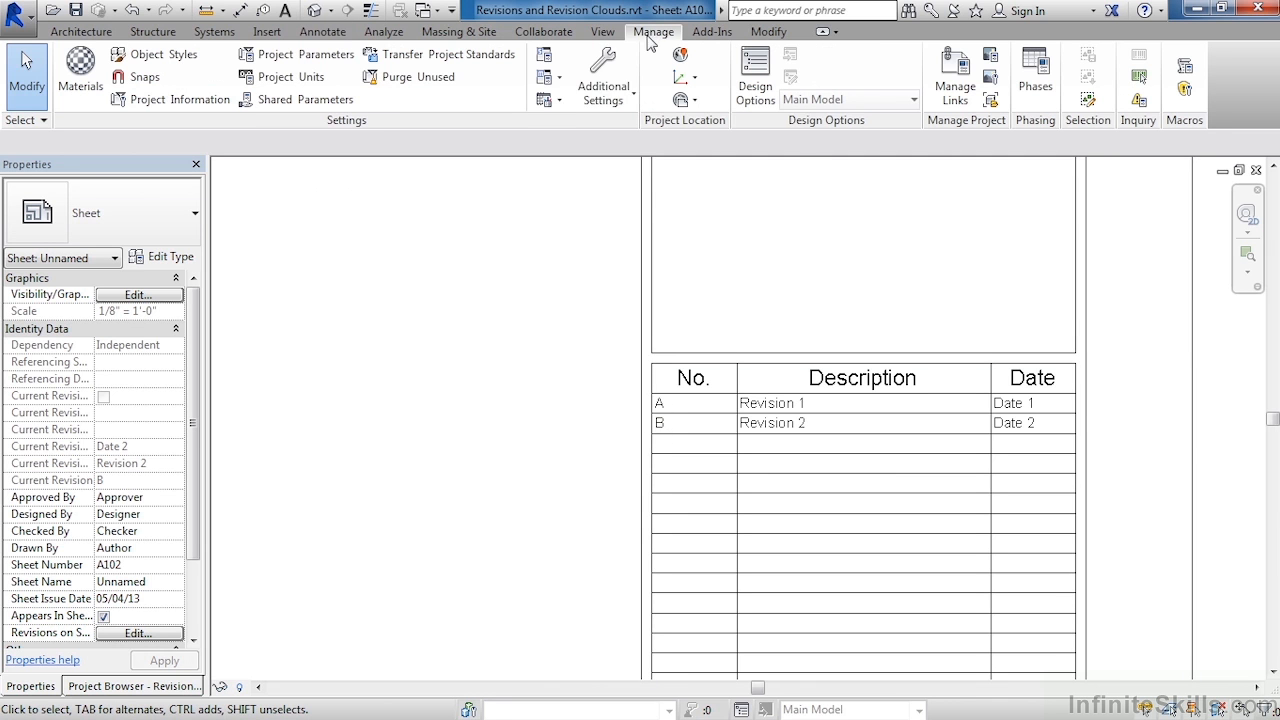
Mark Revision 1 as issued with Show set to None, and accept.
click(603, 75)
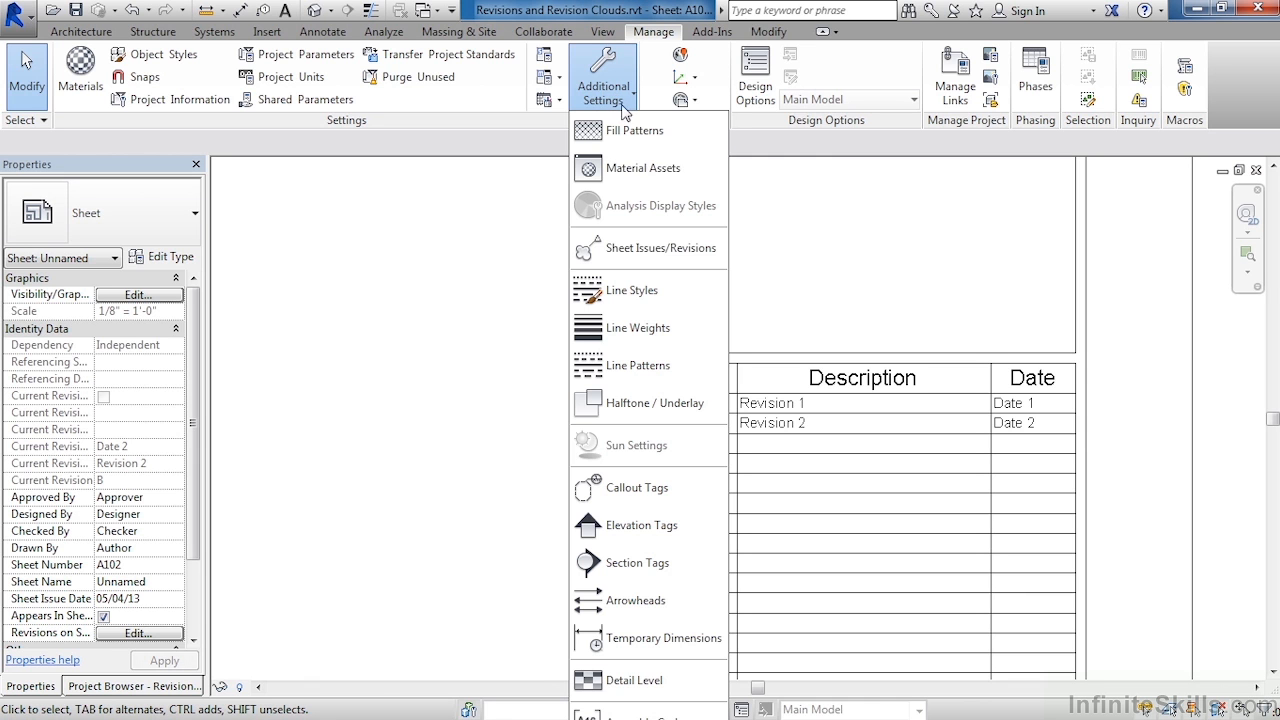
mouse_move(657, 247)
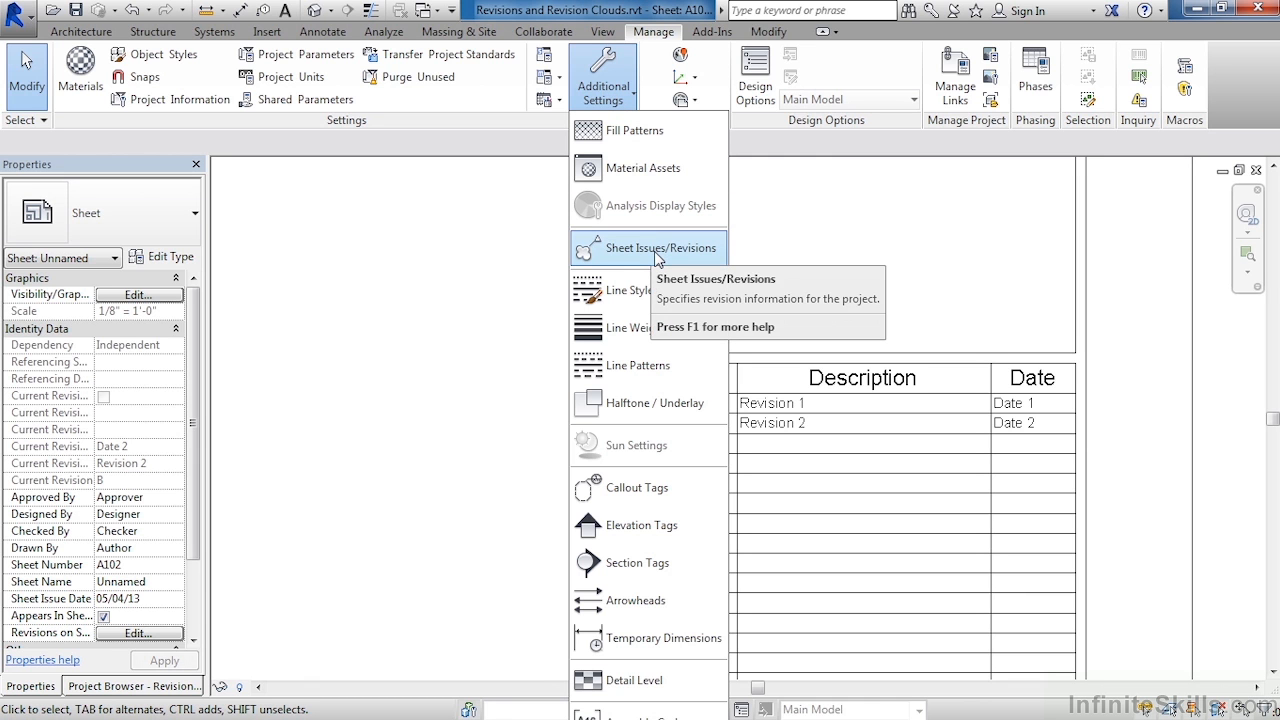
click(660, 247)
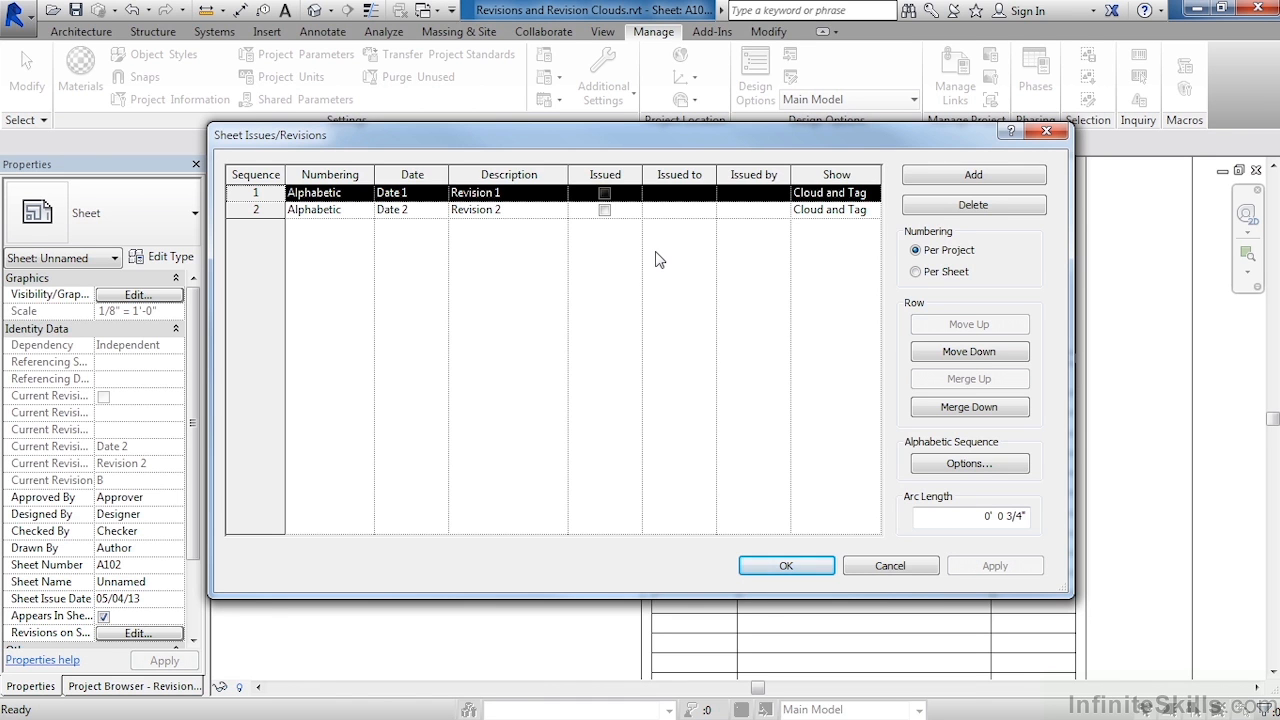
mouse_move(610, 189)
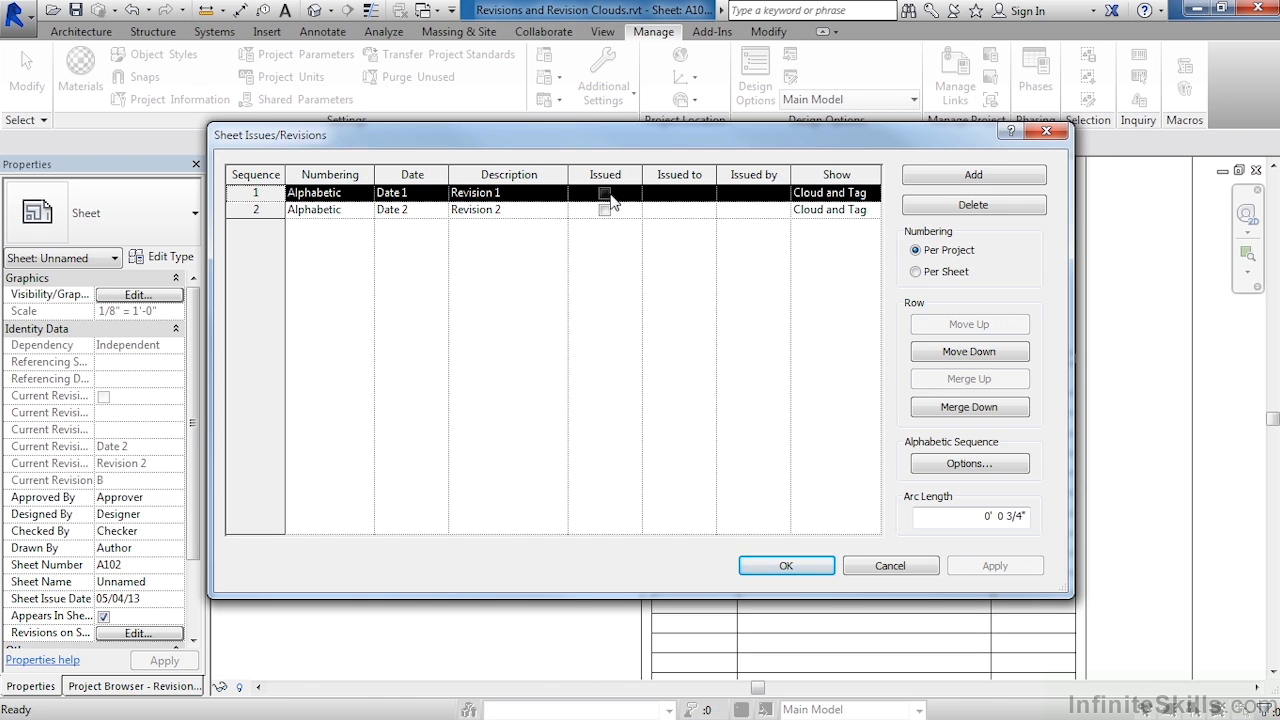
click(604, 192)
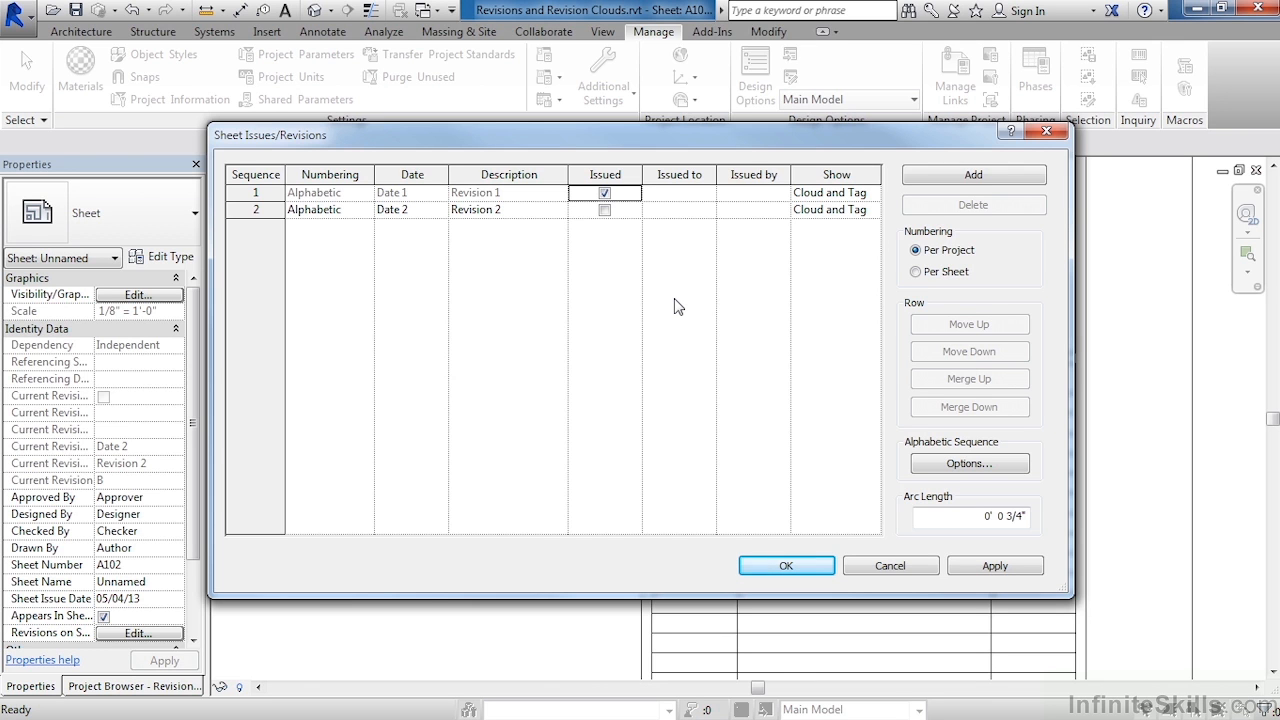
mouse_move(853, 175)
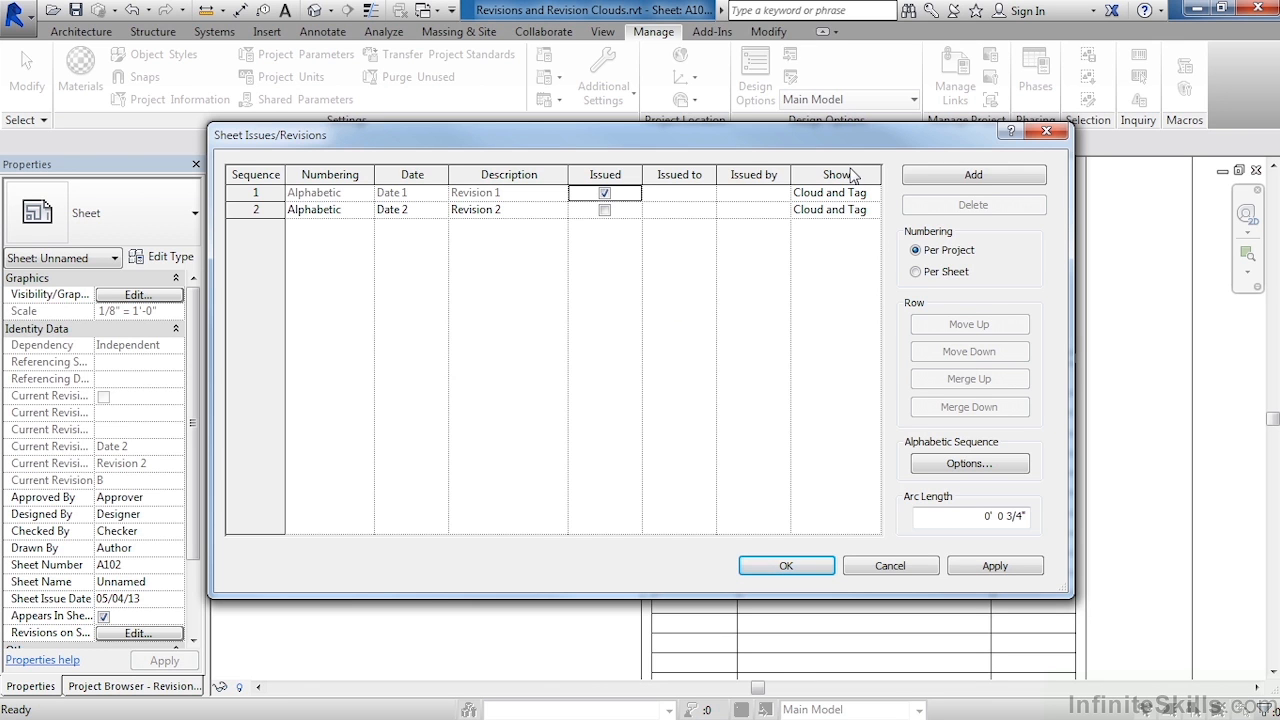
click(871, 192)
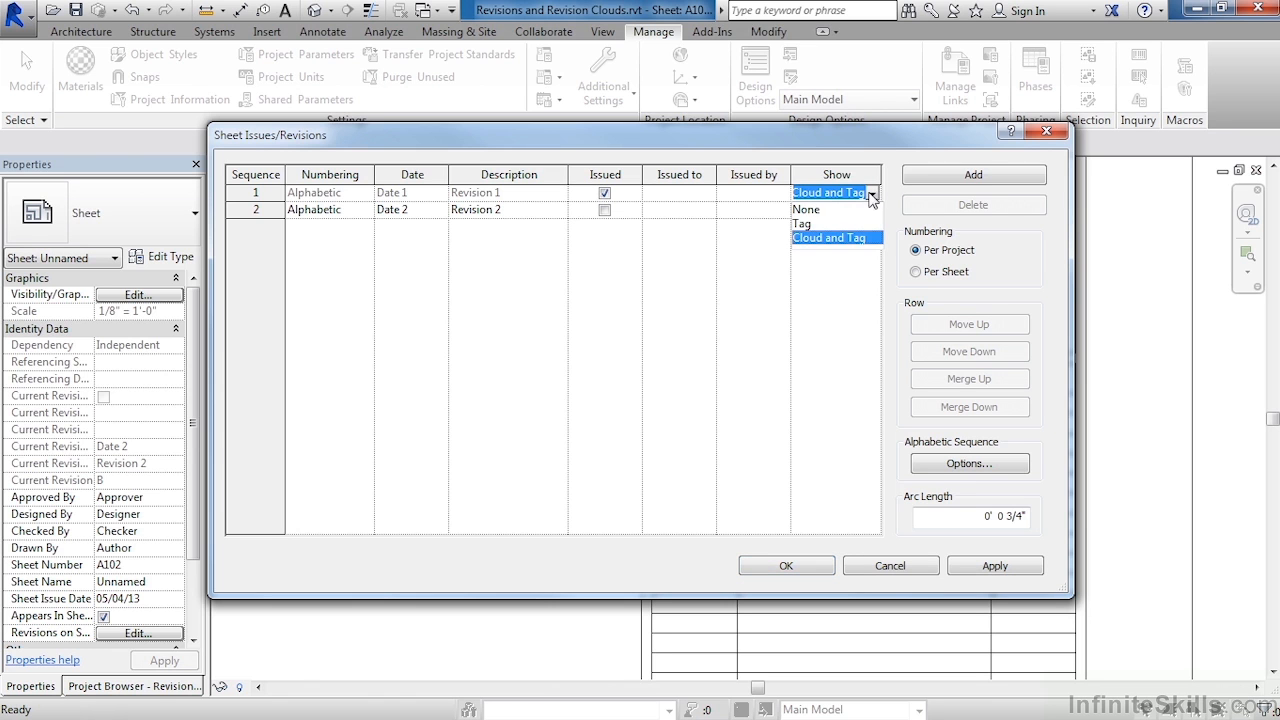
click(806, 209)
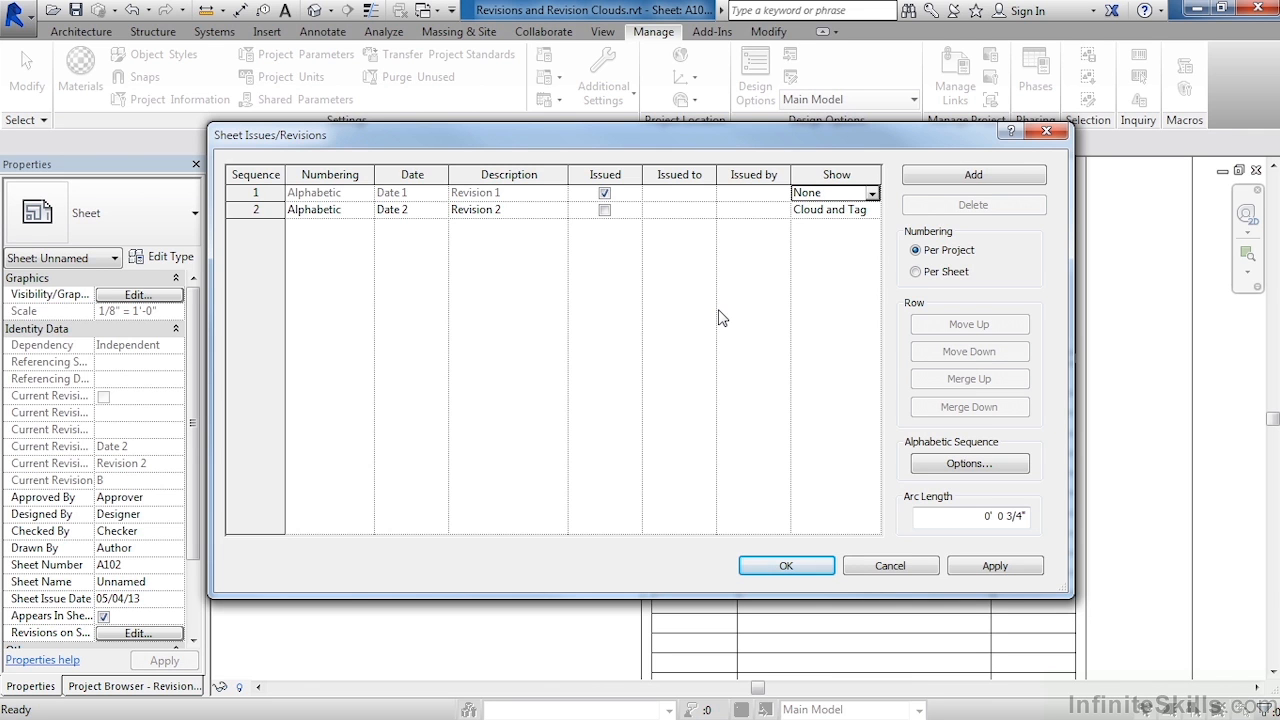
mouse_move(820, 500)
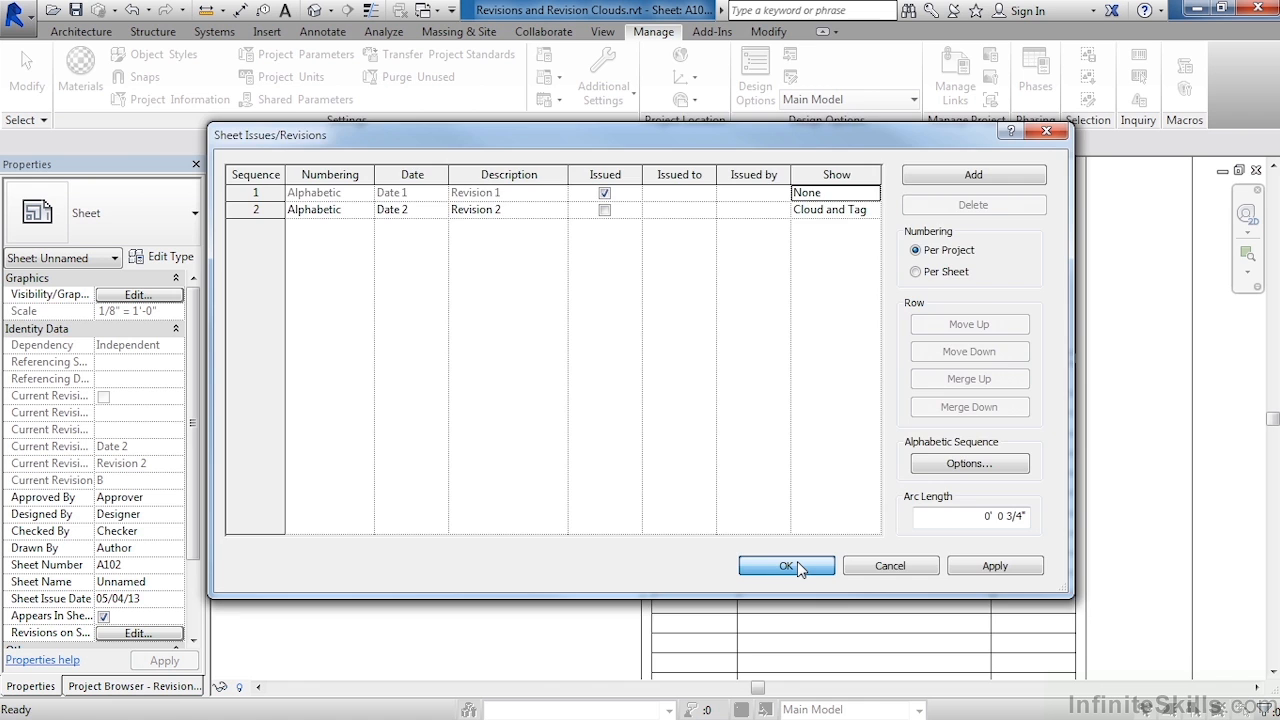
click(786, 565)
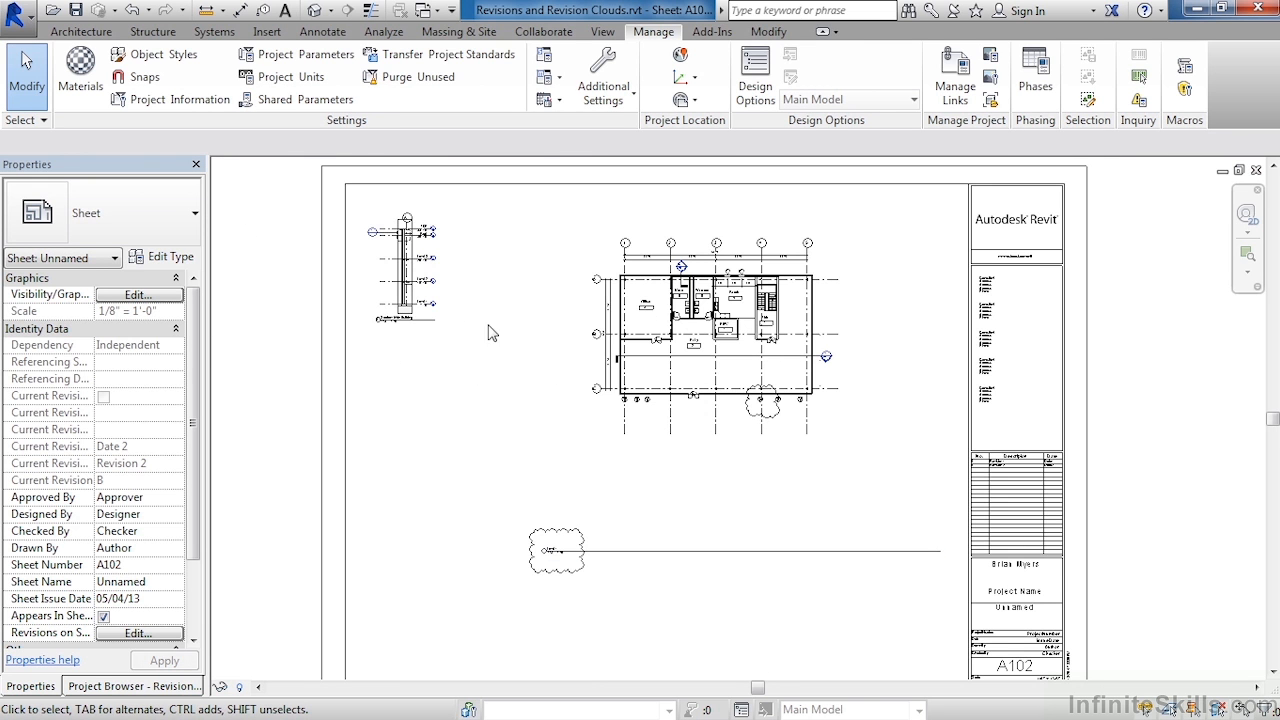
mouse_move(445, 340)
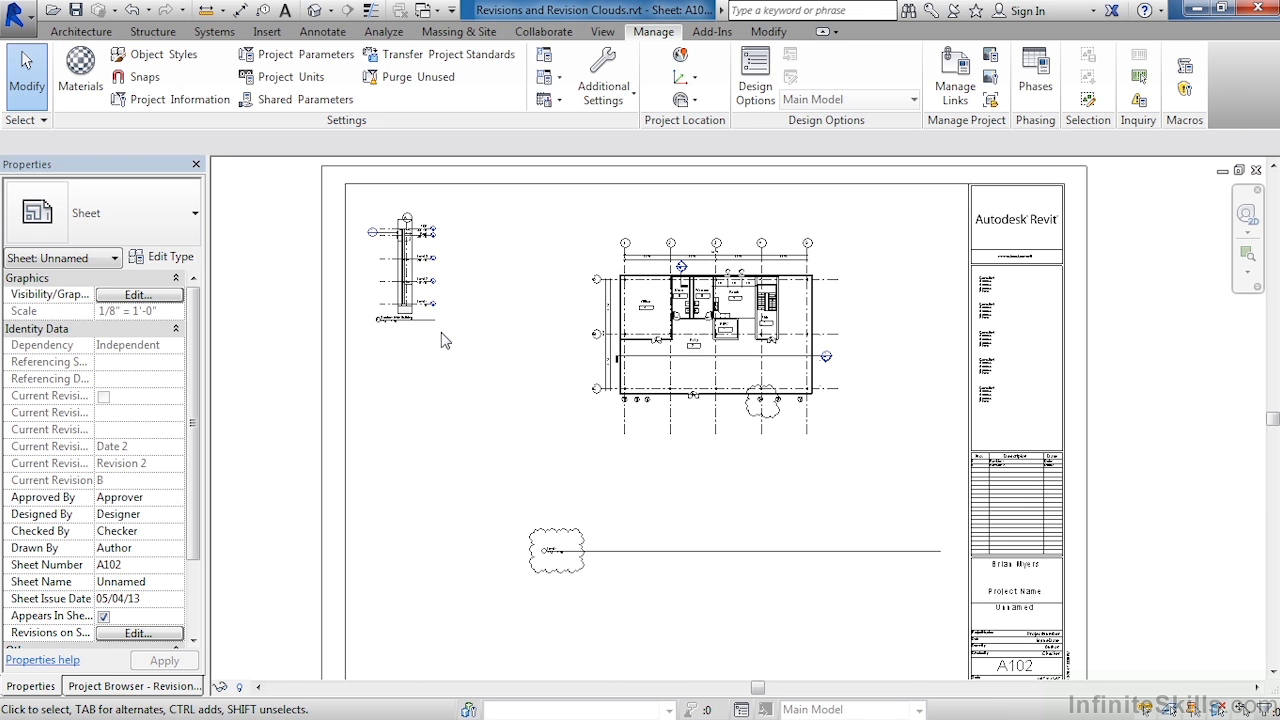
mouse_move(480, 281)
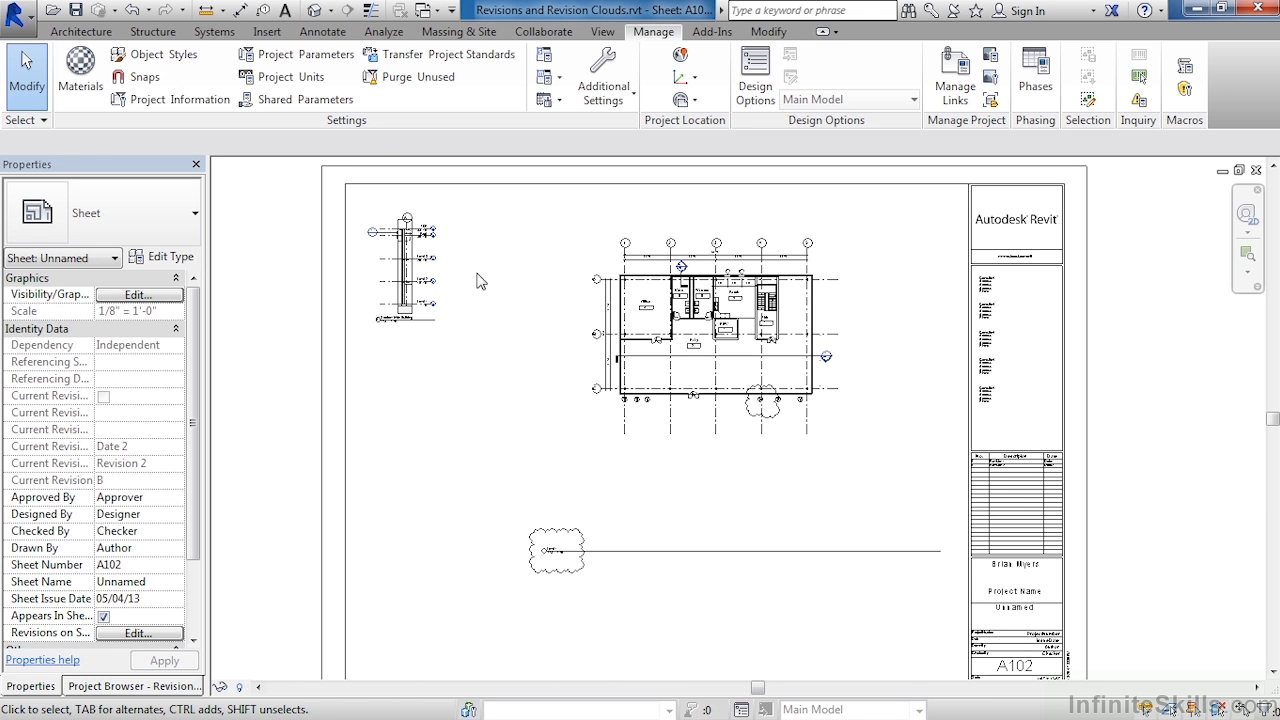
Switch to the Annotate tools to tag sheet A102's revision clouds.
click(322, 31)
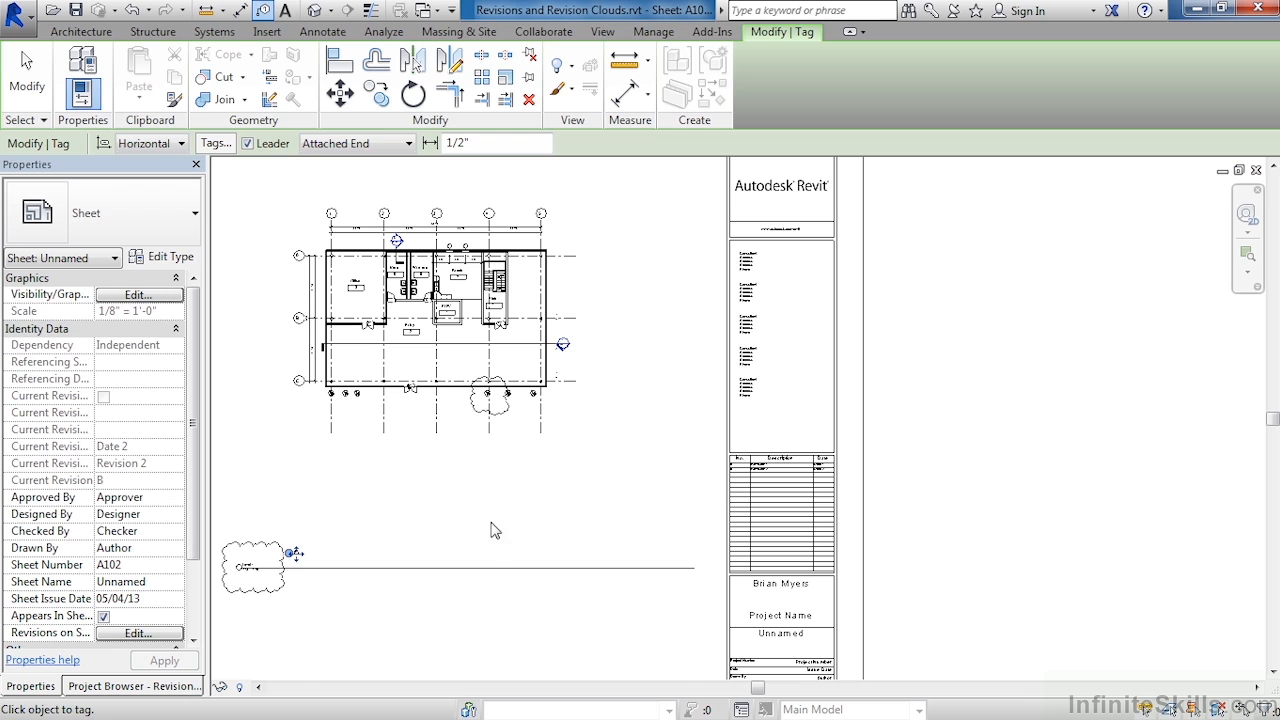
In Sheet Issues/Revisions, set Revision 2's Show option to Tag and confirm.
click(653, 31)
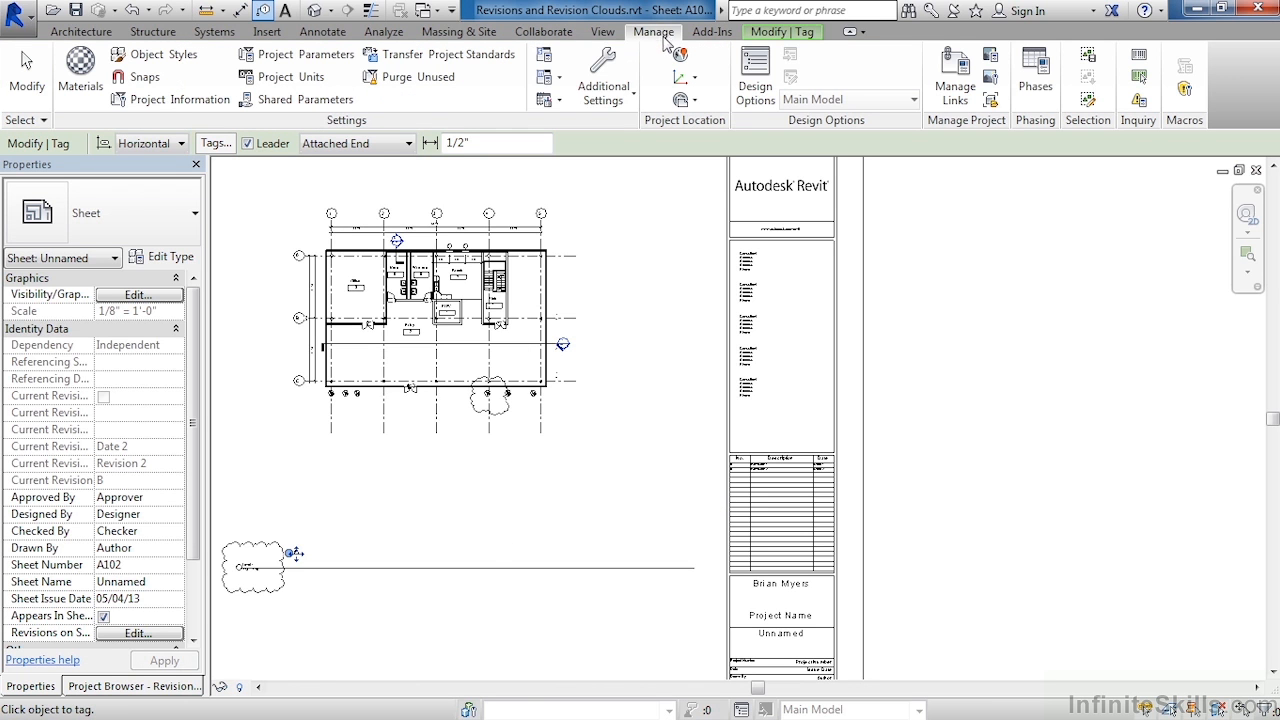
click(603, 75)
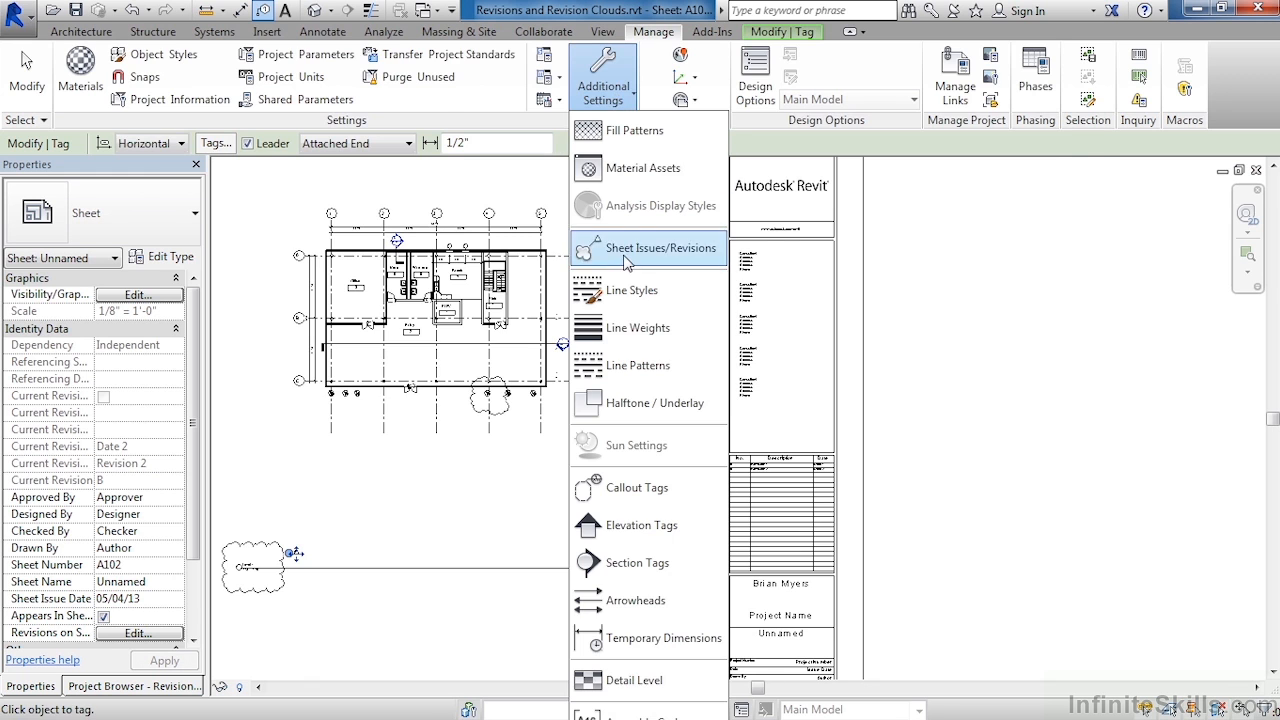
click(662, 247)
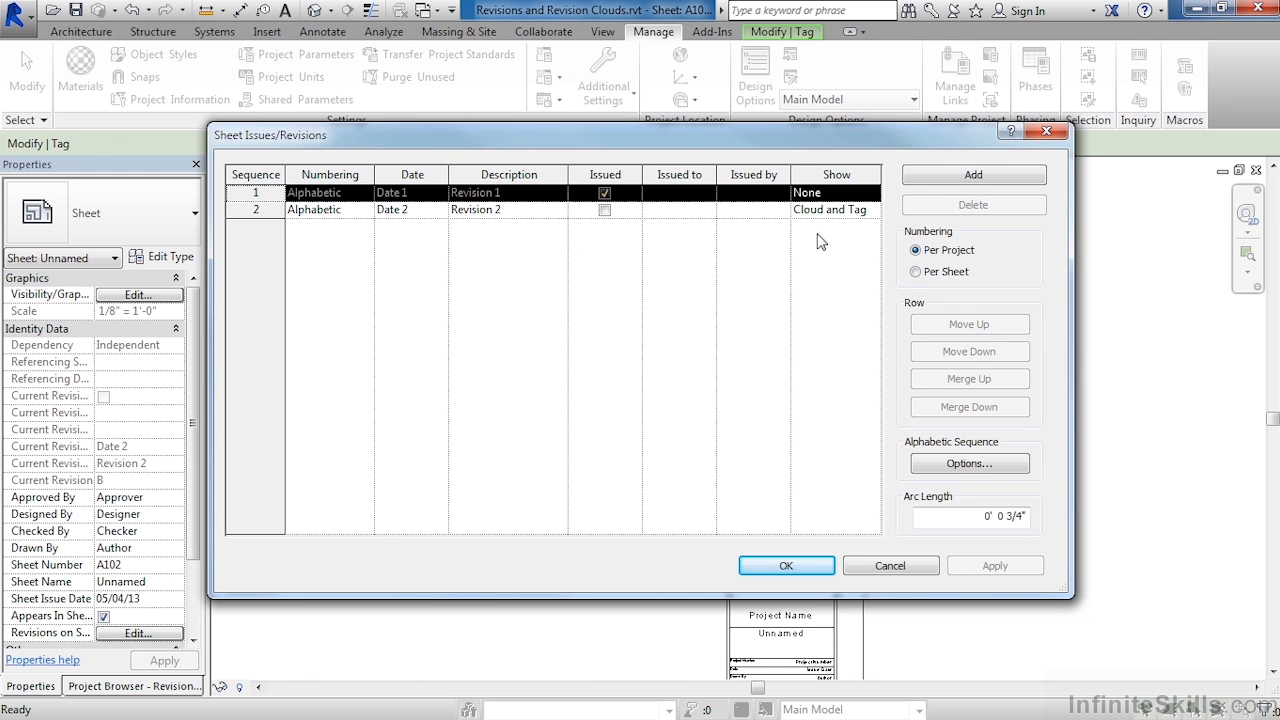
mouse_move(885, 222)
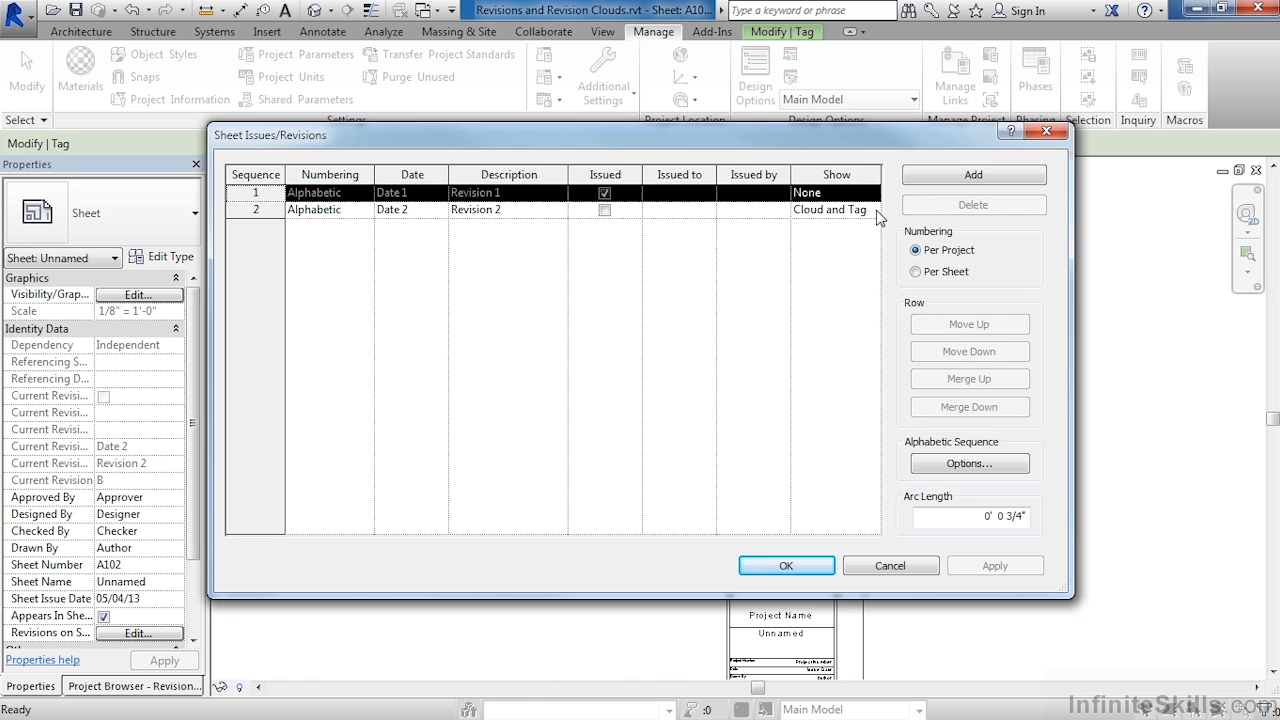
click(871, 210)
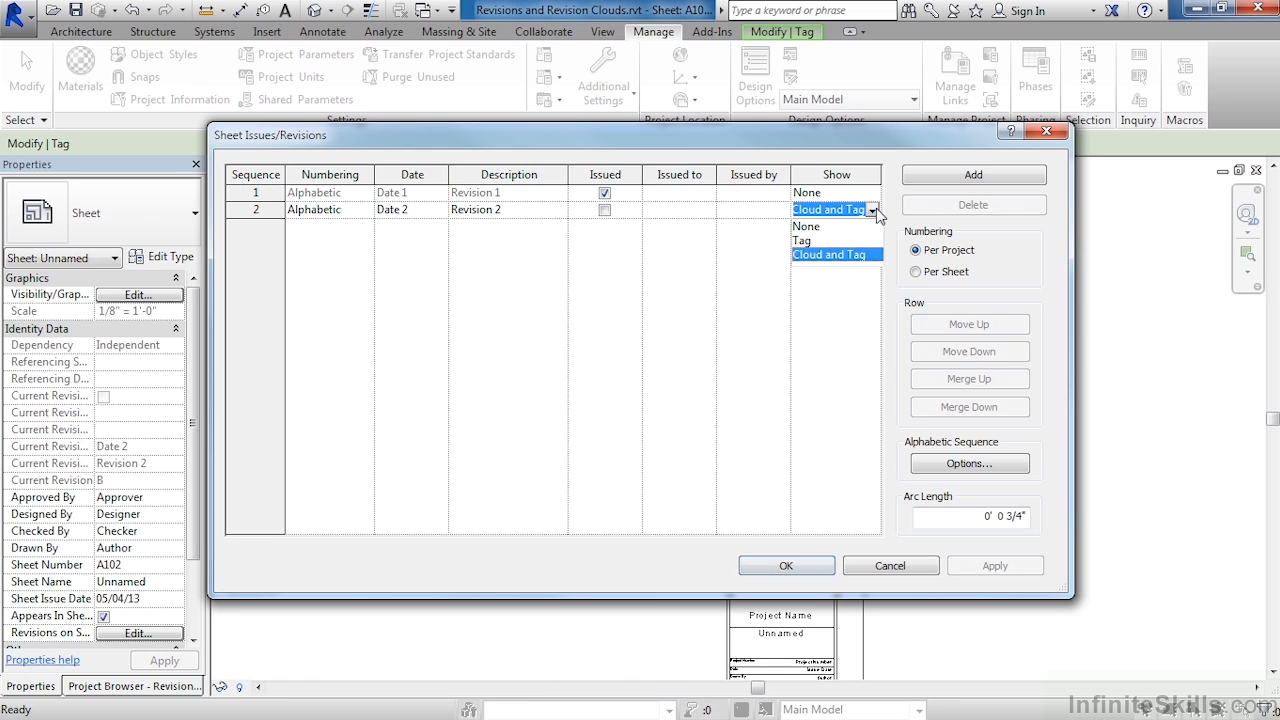
click(802, 240)
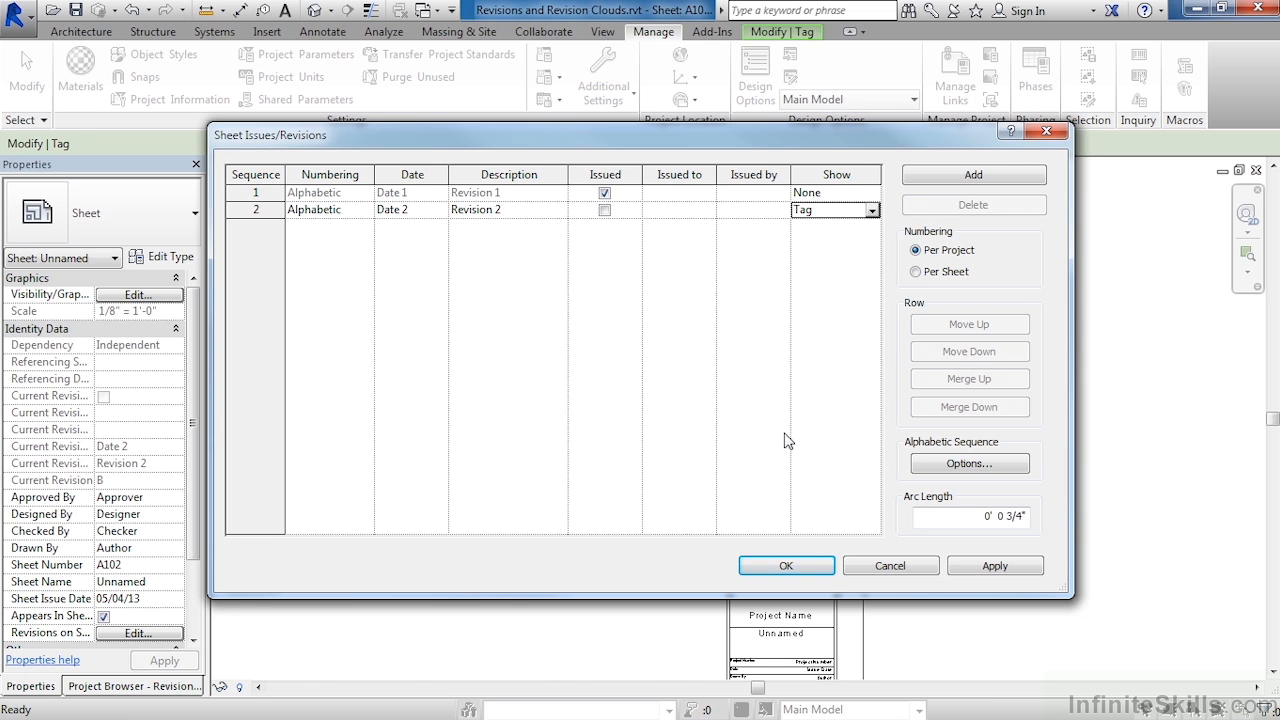
click(786, 565)
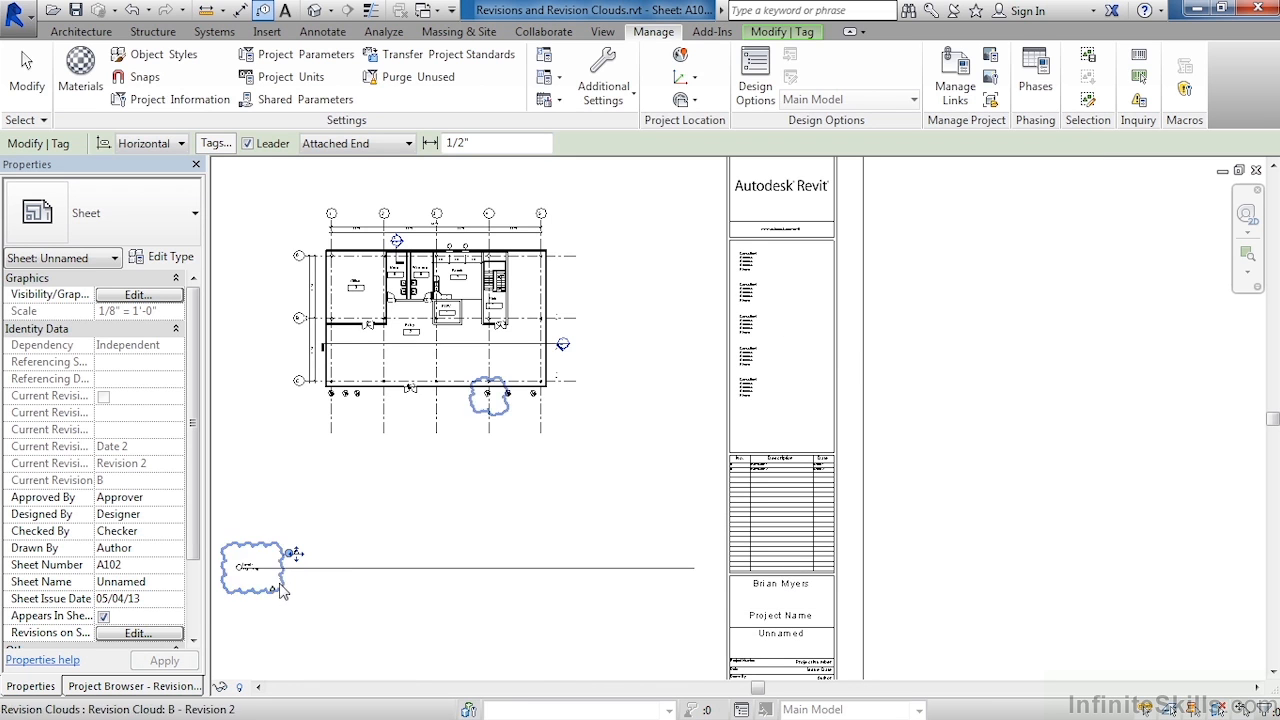